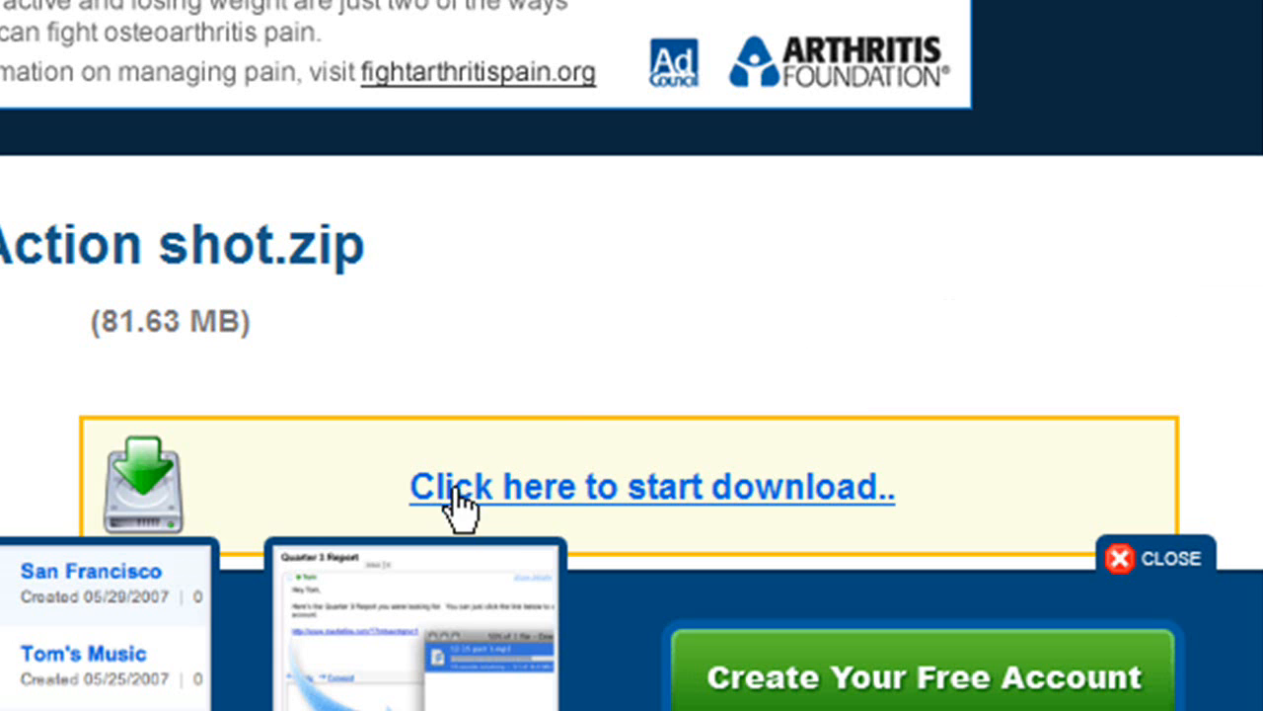
mouse_move(833, 502)
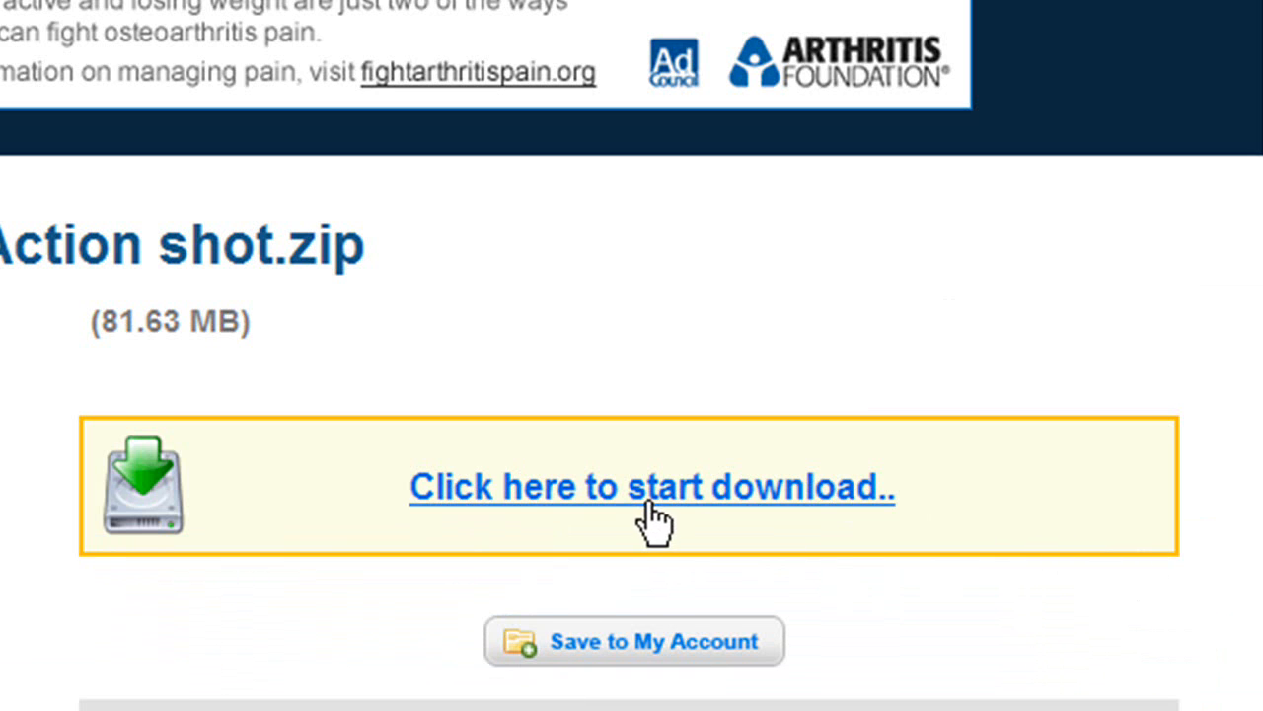
mouse_move(668, 494)
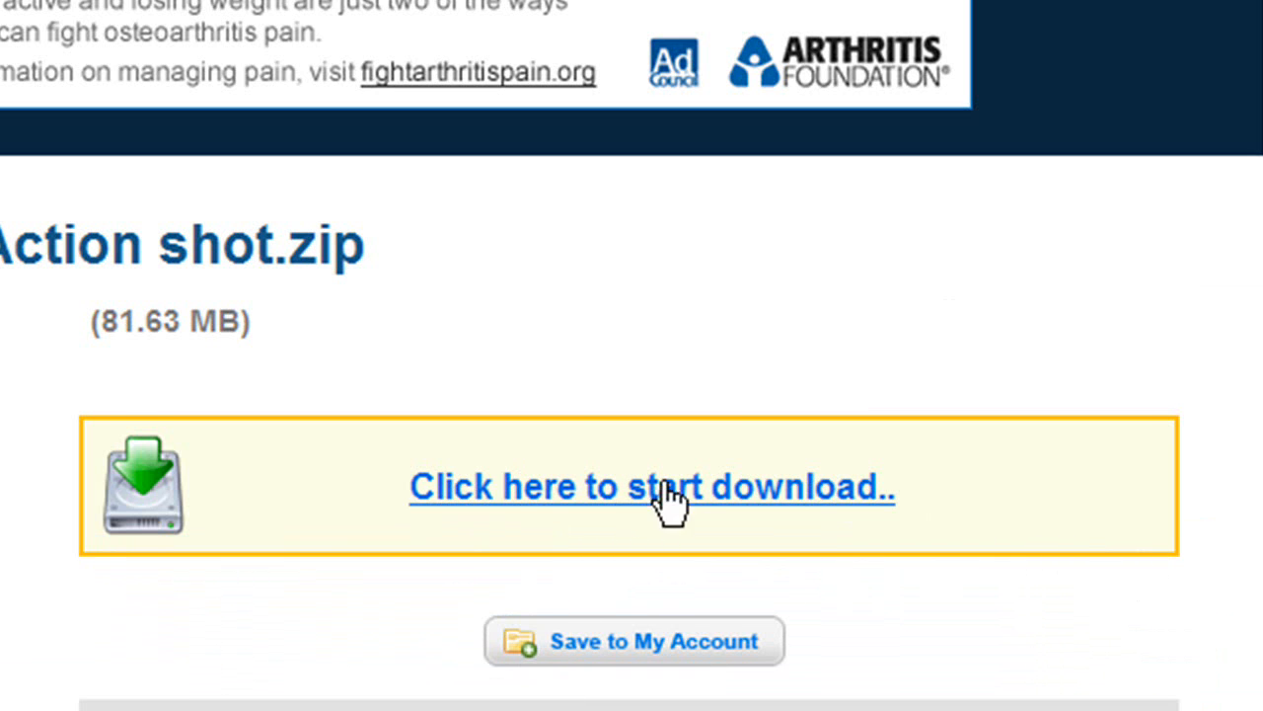
mouse_move(620, 498)
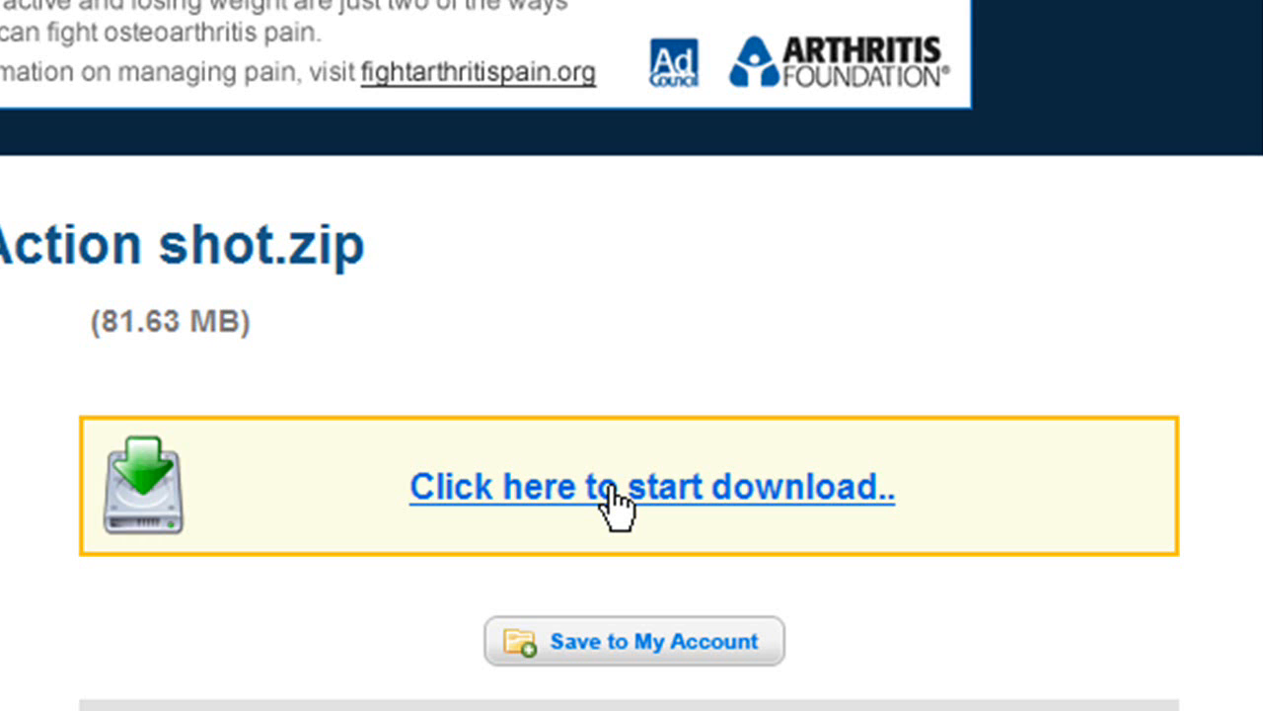
Step: Start the Action shot.zip download from its MediaFire link so the Open/Save prompt appears
right_click(622, 497)
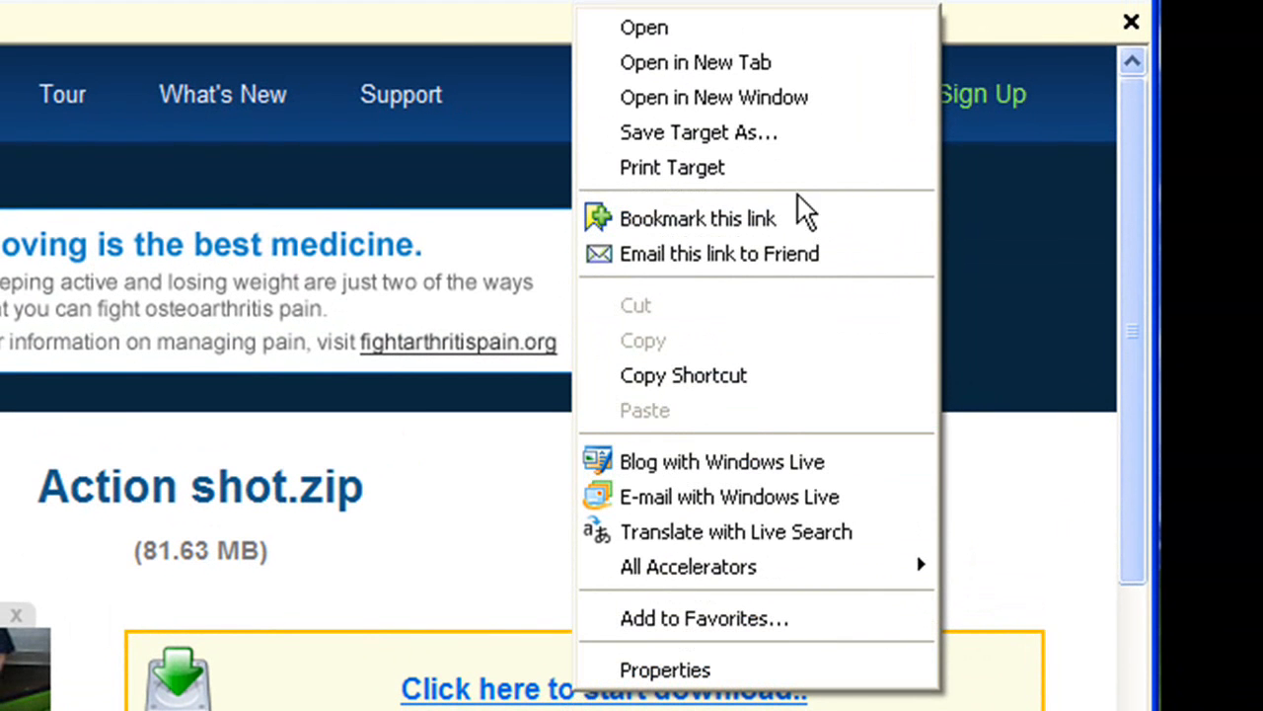
mouse_move(799, 138)
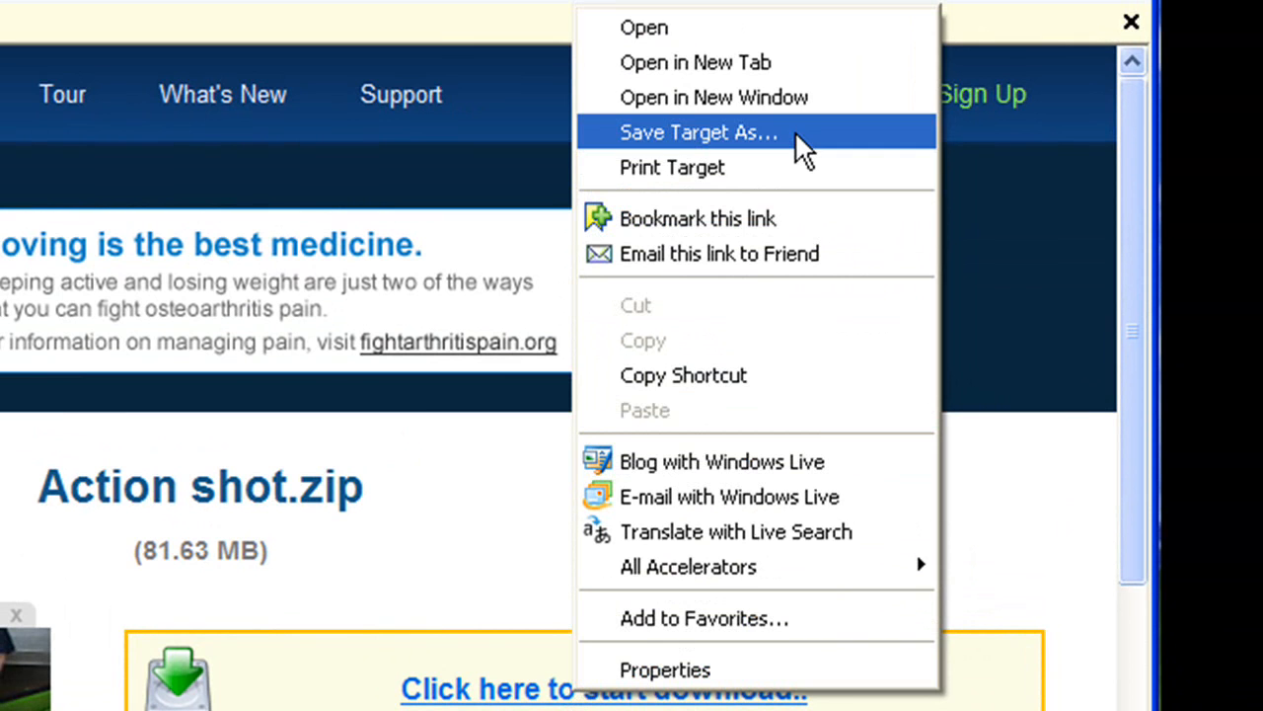
mouse_move(373, 670)
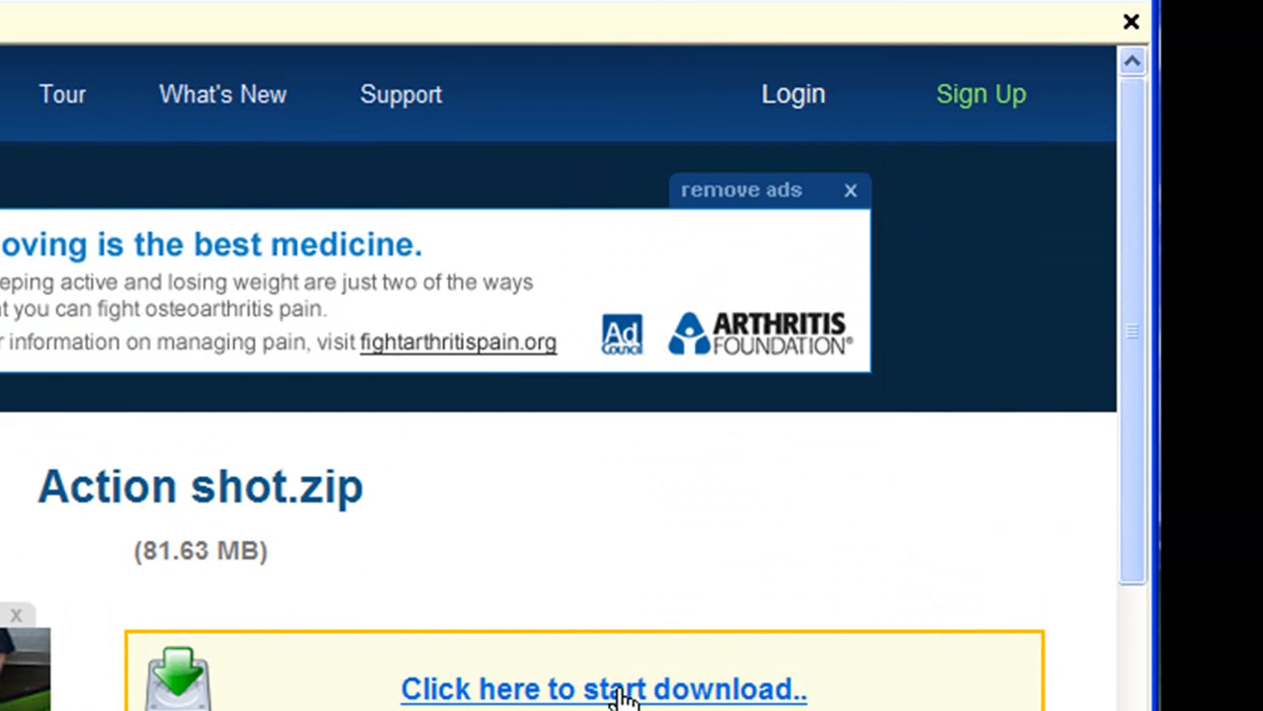
left_click(604, 687)
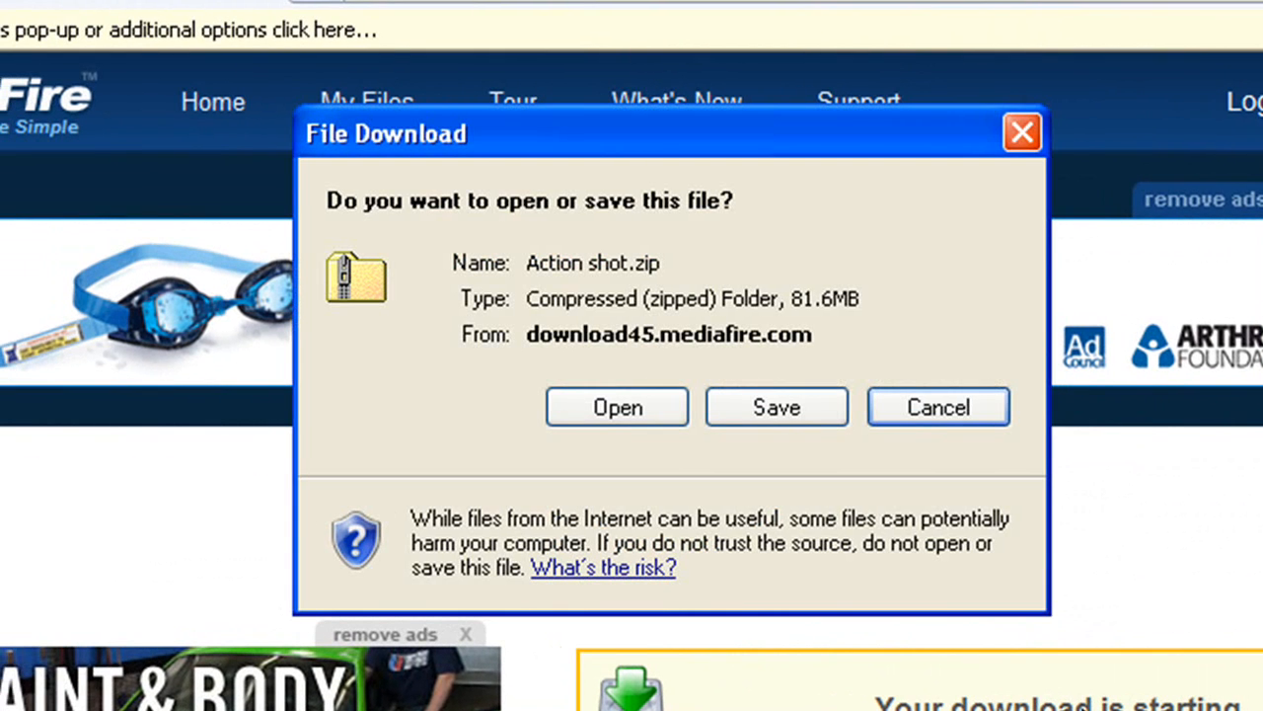
mouse_move(521, 456)
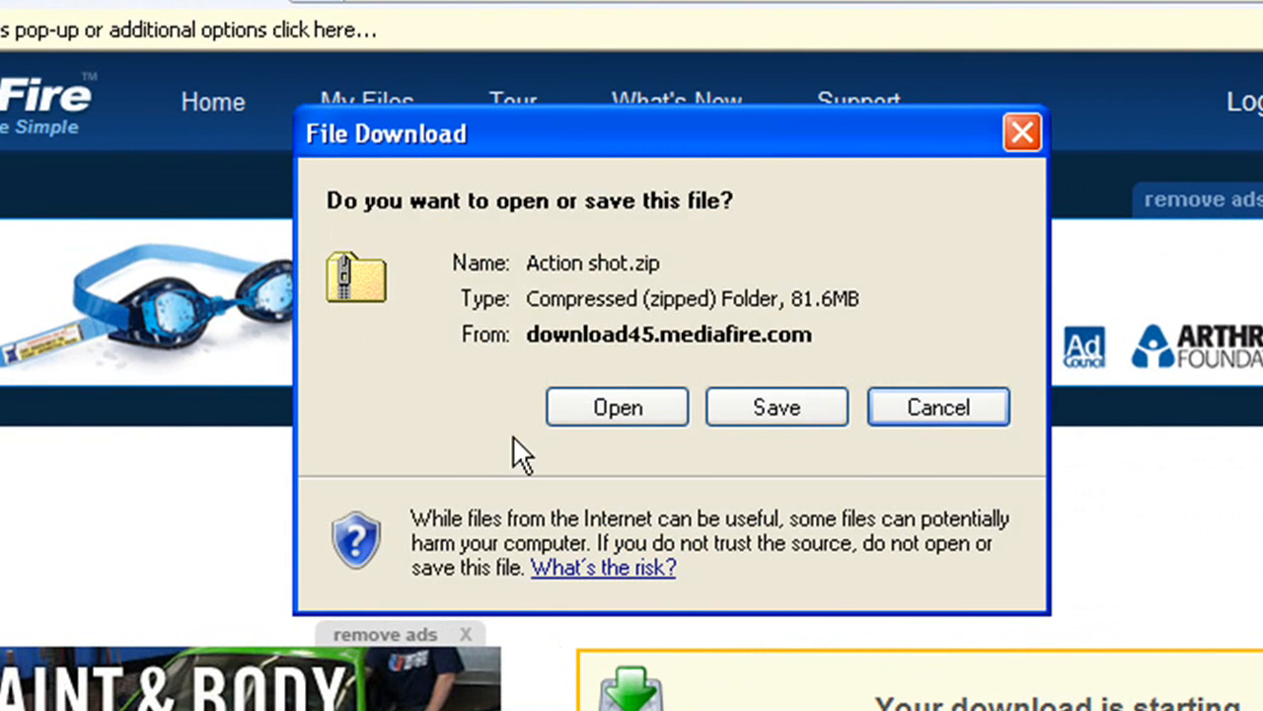
mouse_move(602, 306)
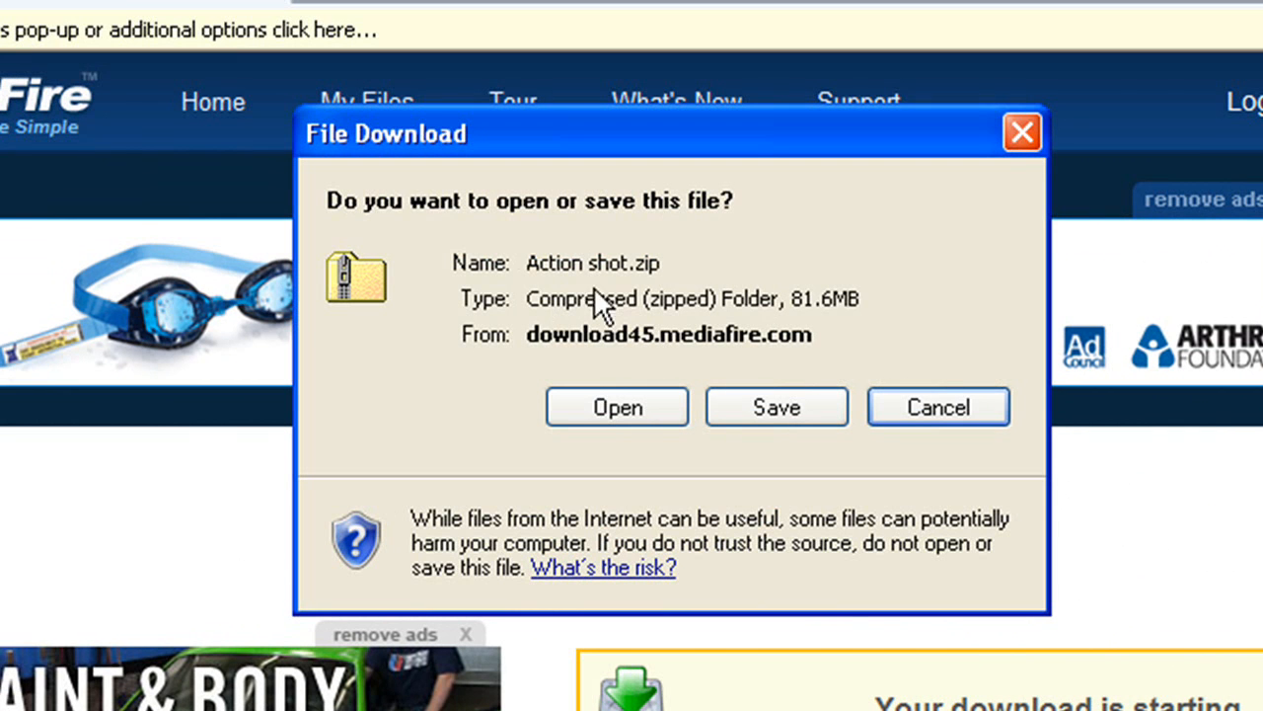
mouse_move(771, 336)
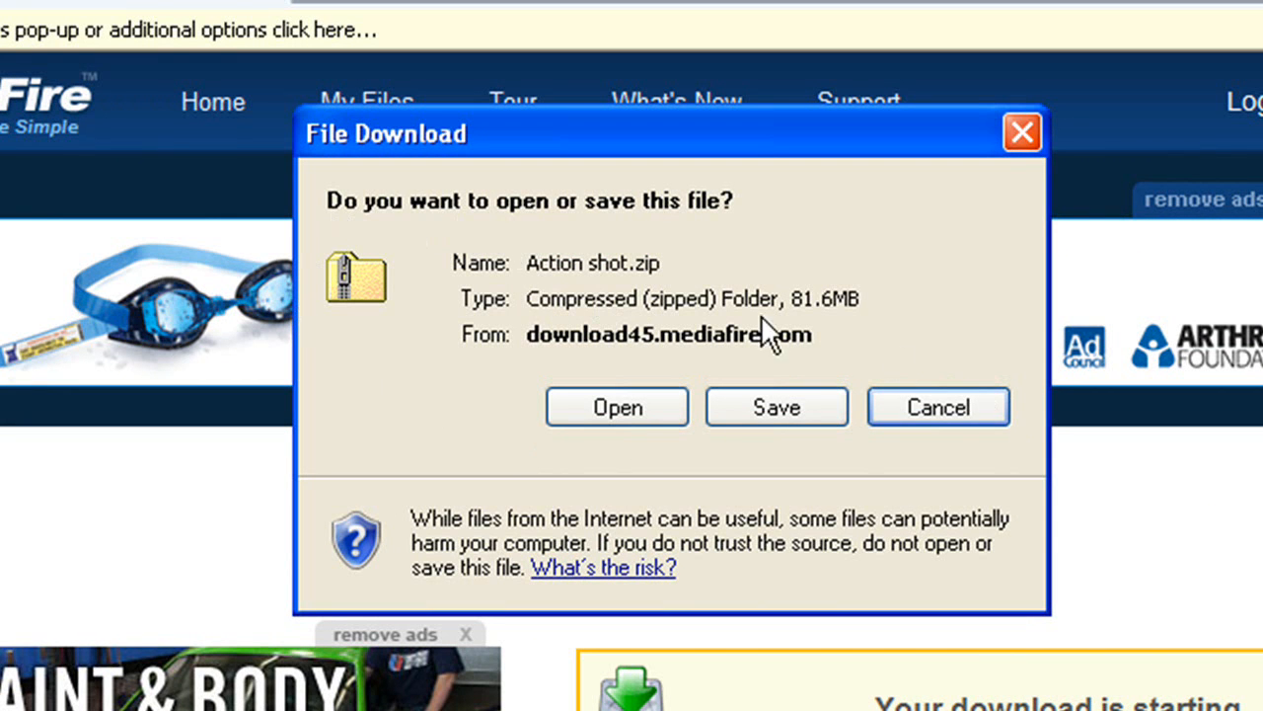
mouse_move(777, 407)
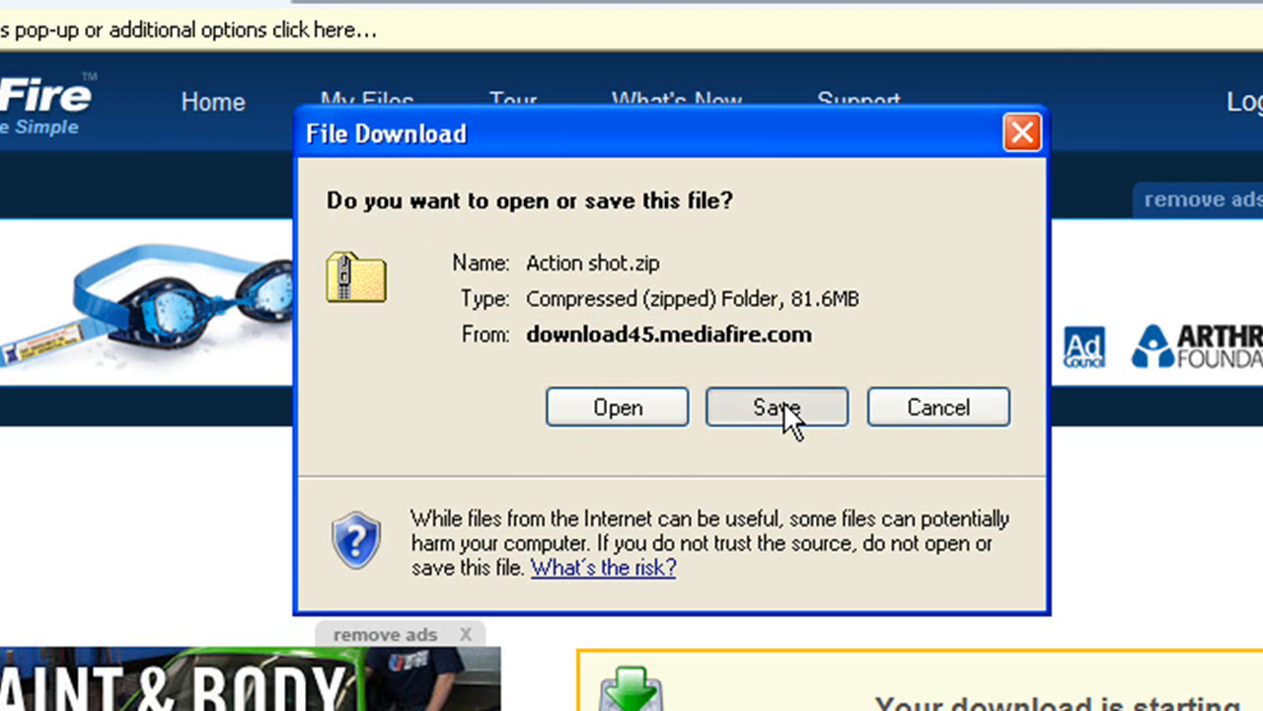
Step: Choose Save for Action shot.zip, keeping the Desktop location and file name Action shot
left_click(776, 406)
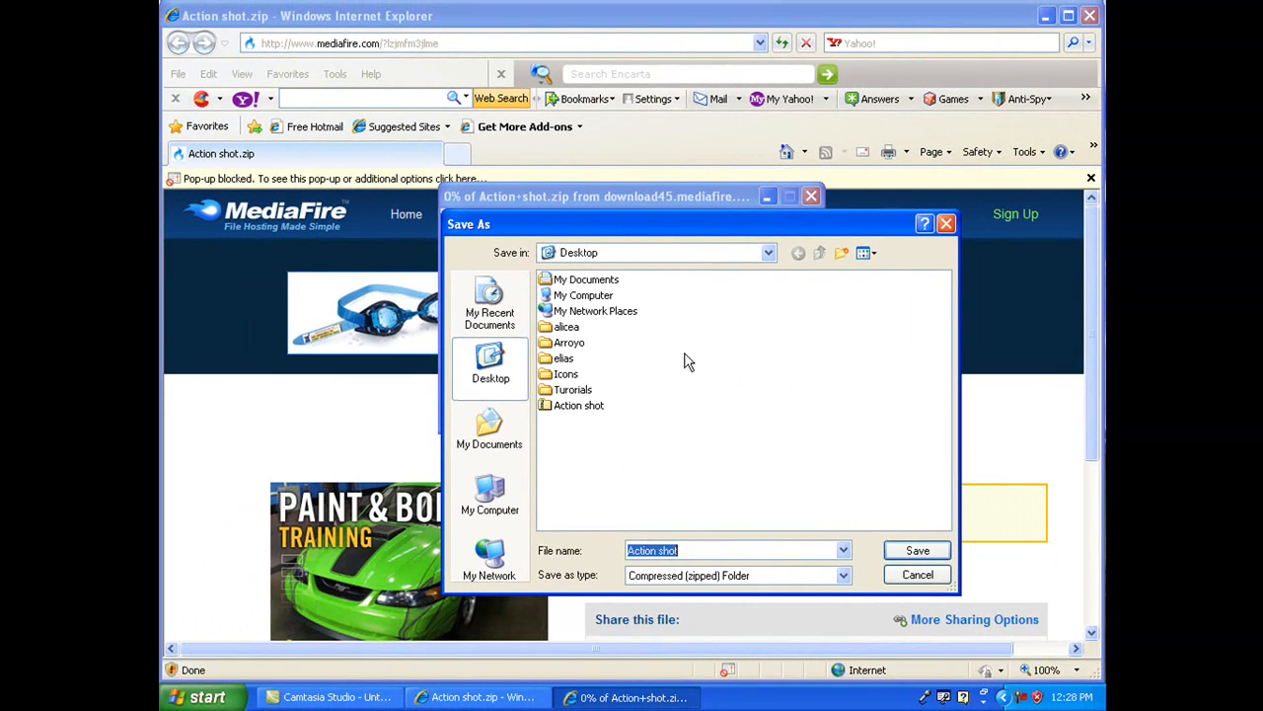
mouse_move(608, 424)
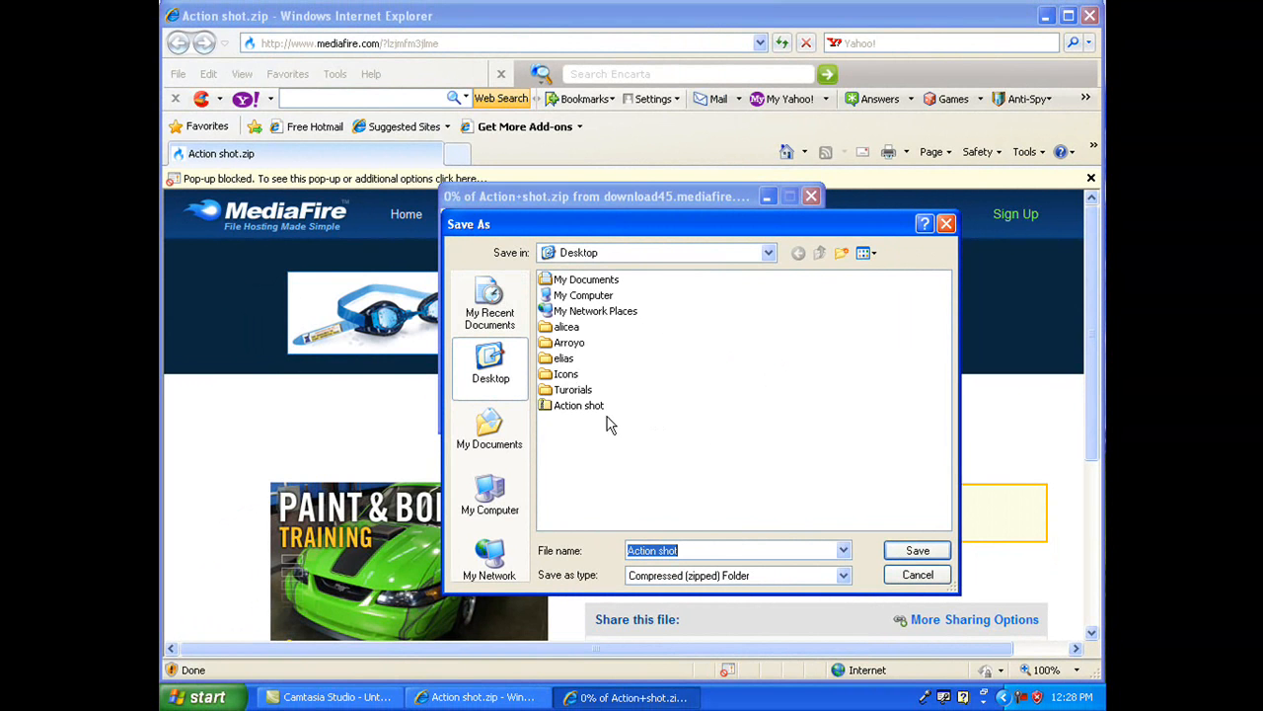
mouse_move(227, 389)
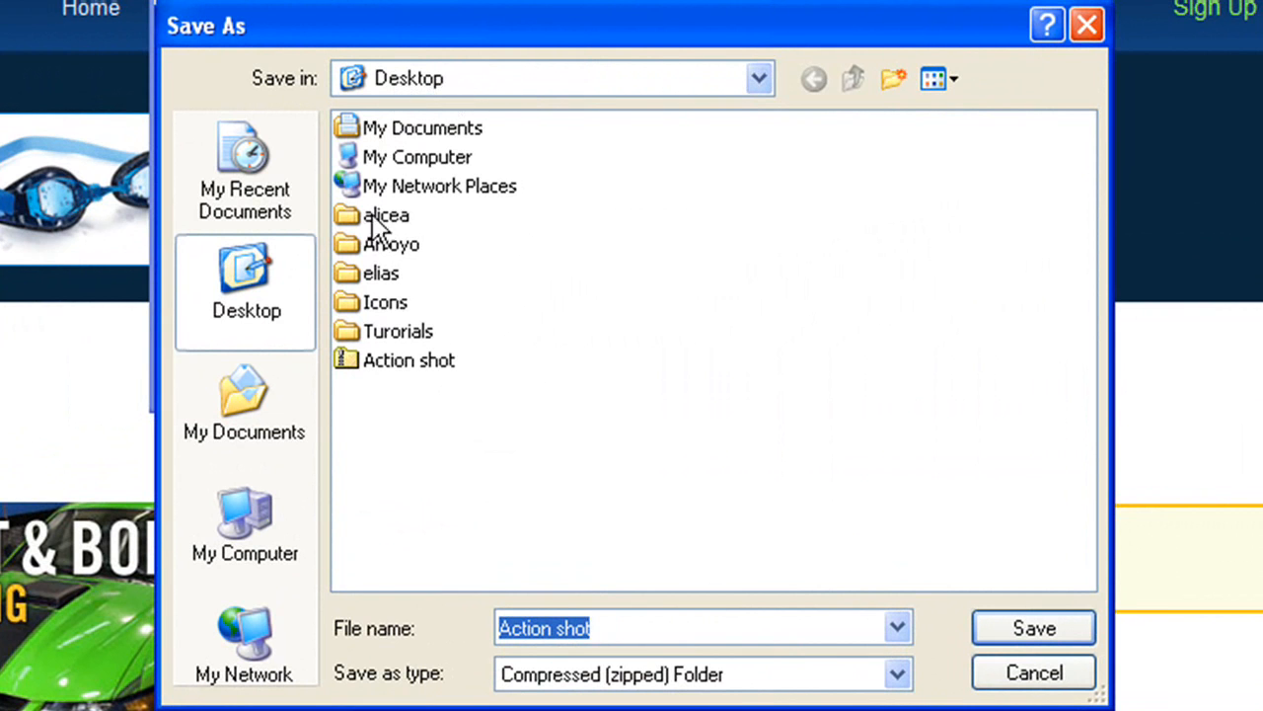
mouse_move(348, 59)
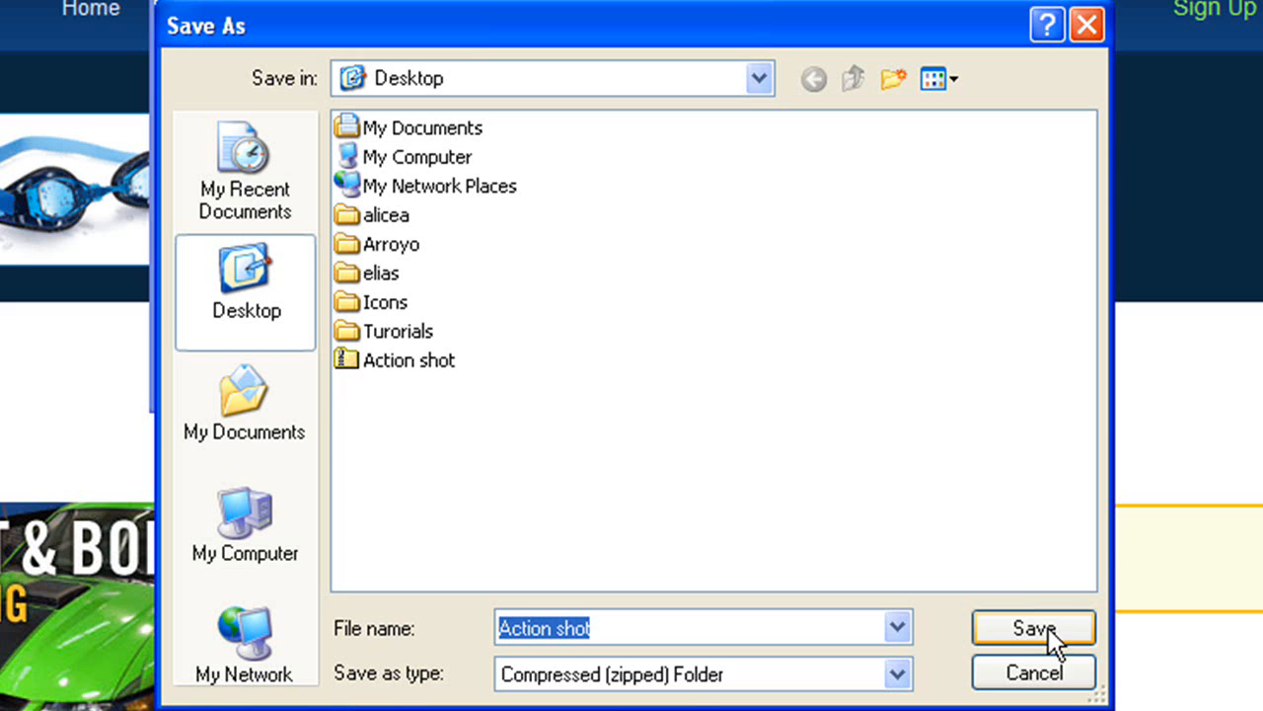
mouse_move(393, 379)
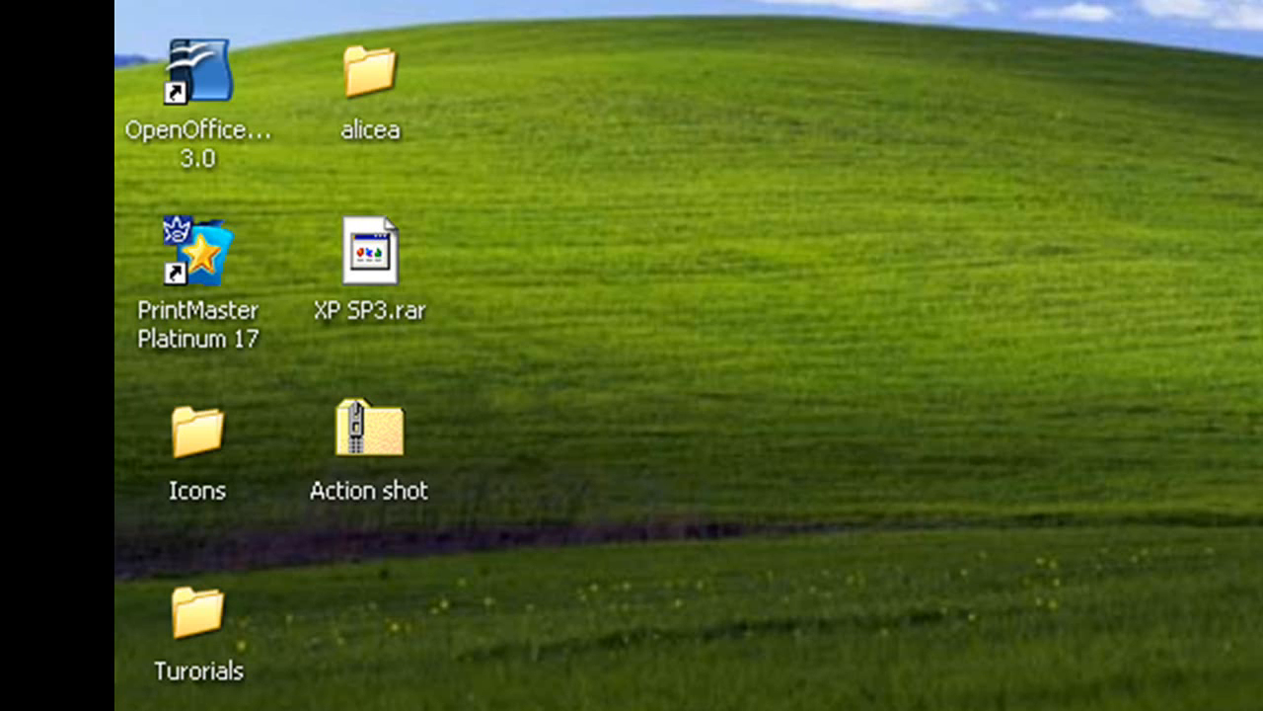
Step: Select the downloaded Action shot zip on the desktop and bring up its right-click menu
left_click(367, 430)
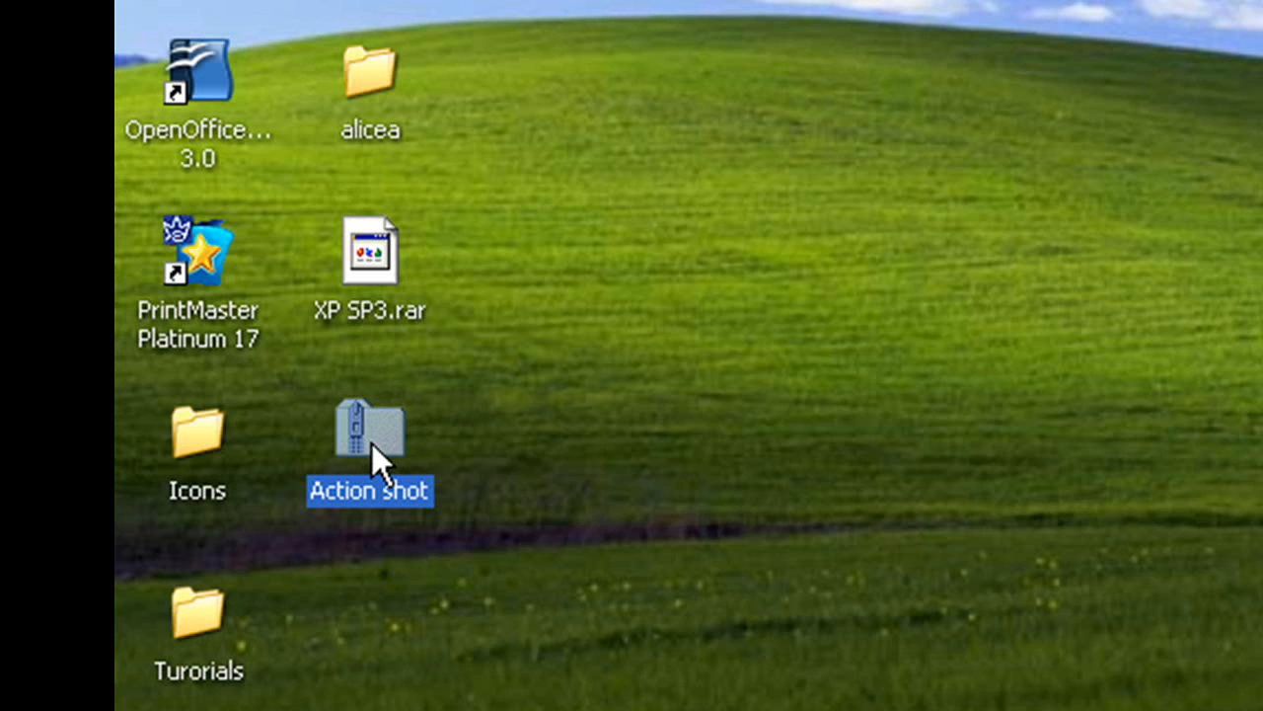
mouse_move(373, 438)
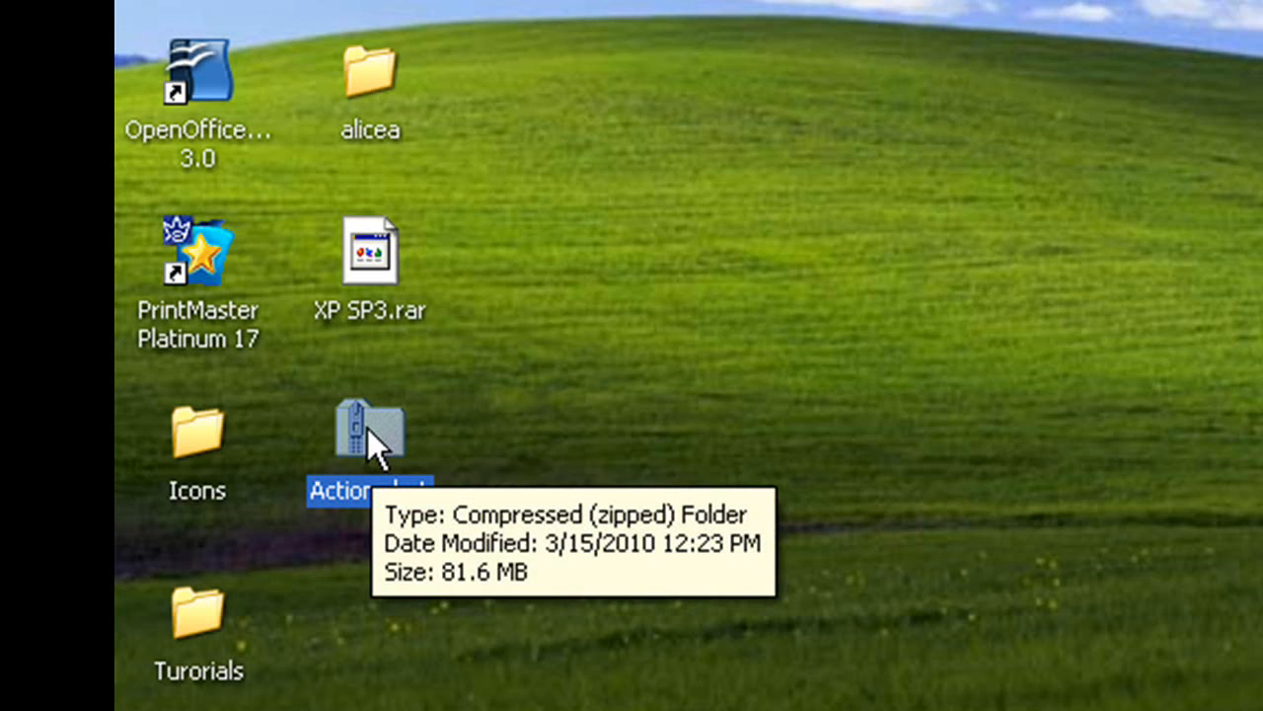
mouse_move(444, 474)
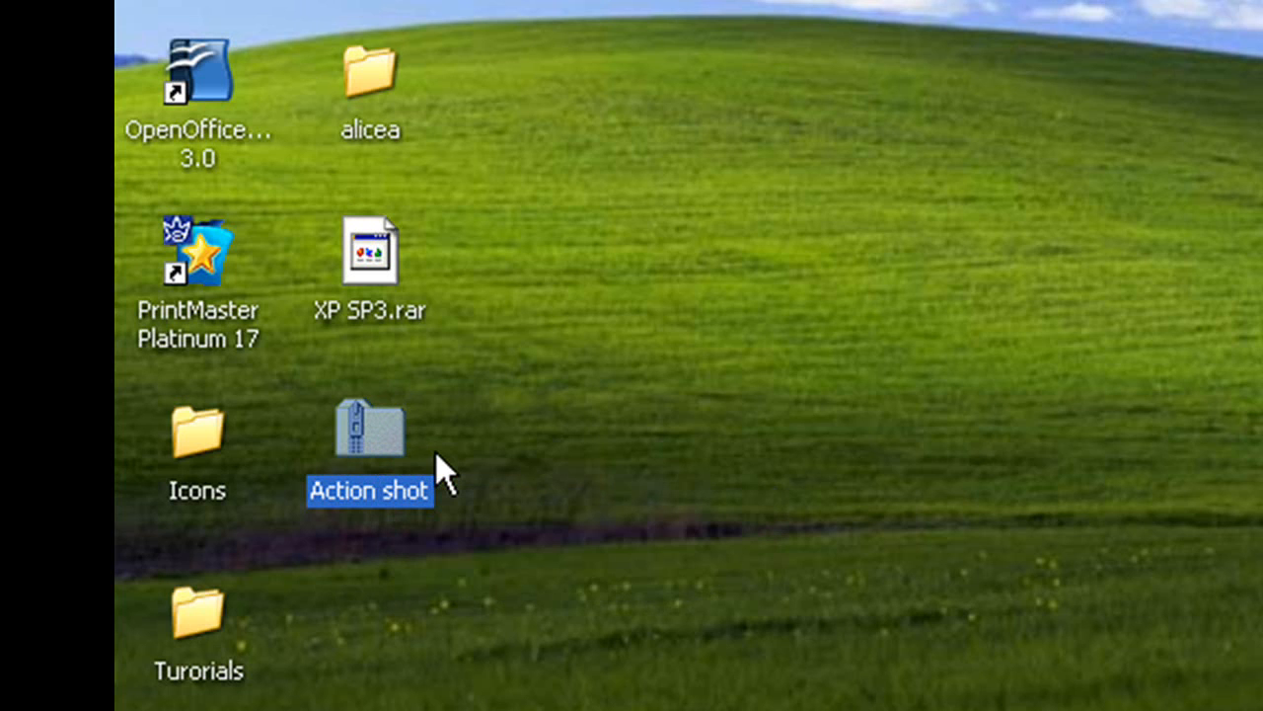
mouse_move(399, 438)
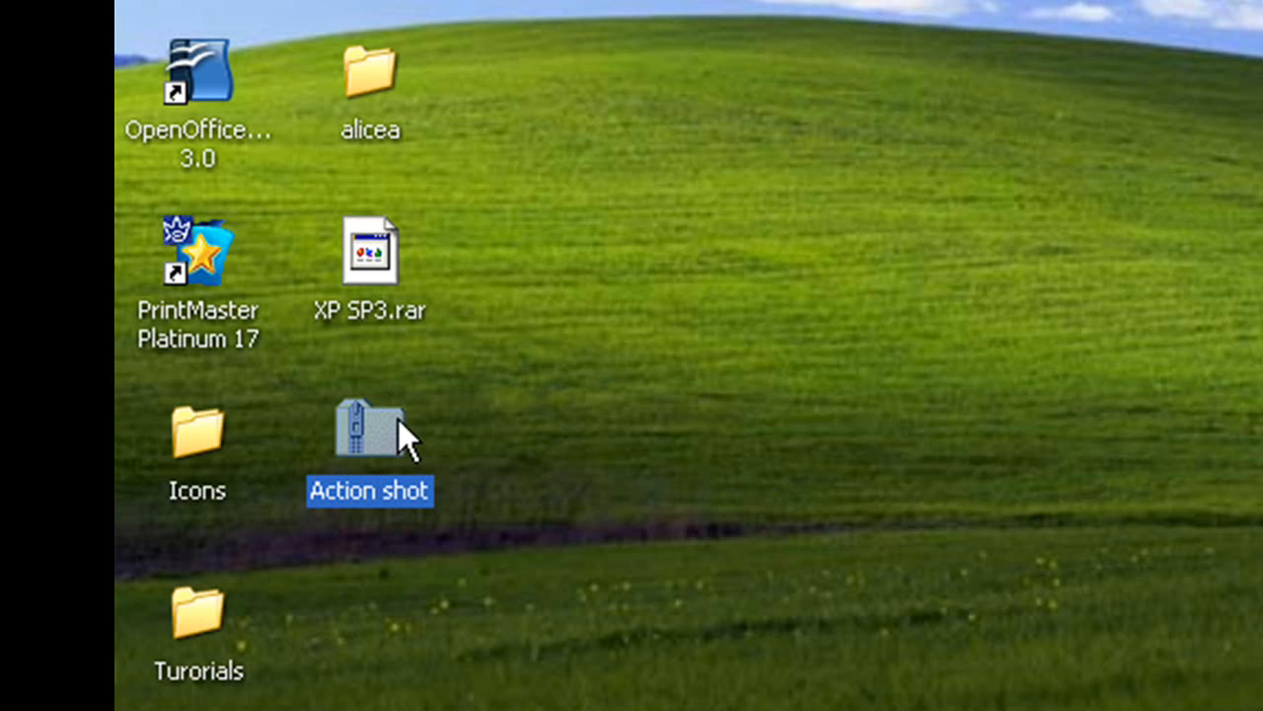
mouse_move(375, 454)
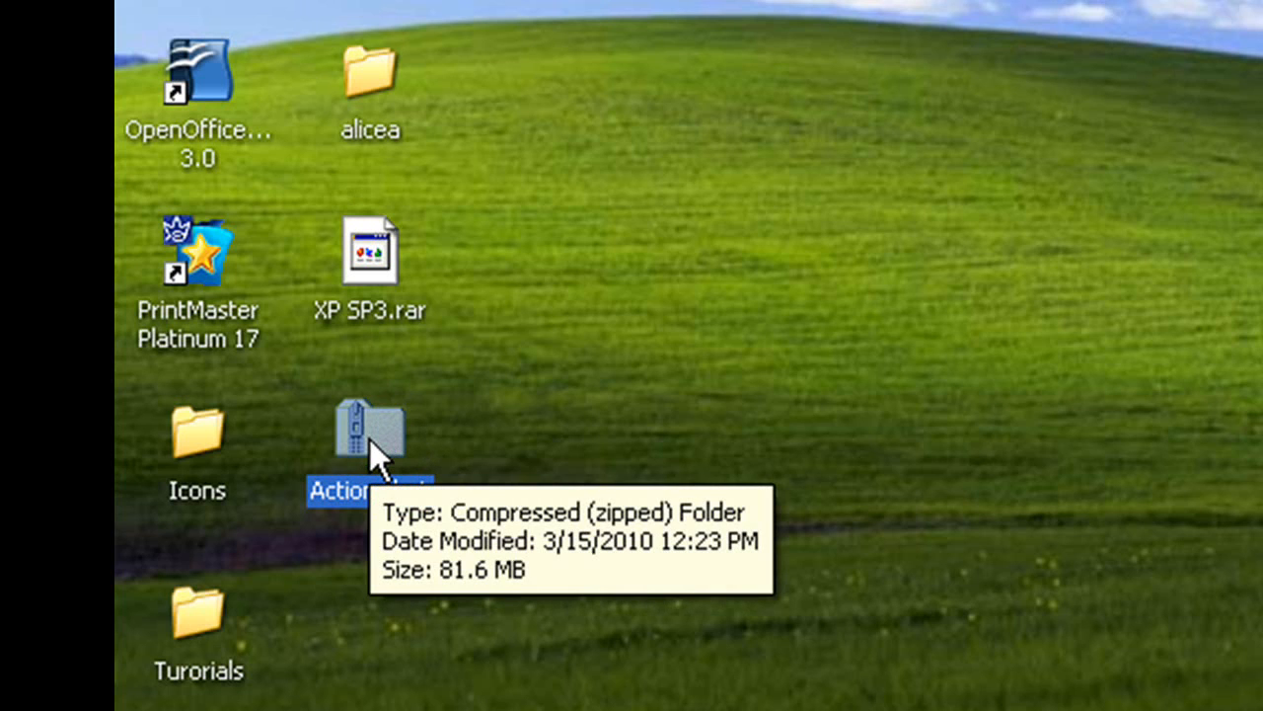
right_click(371, 430)
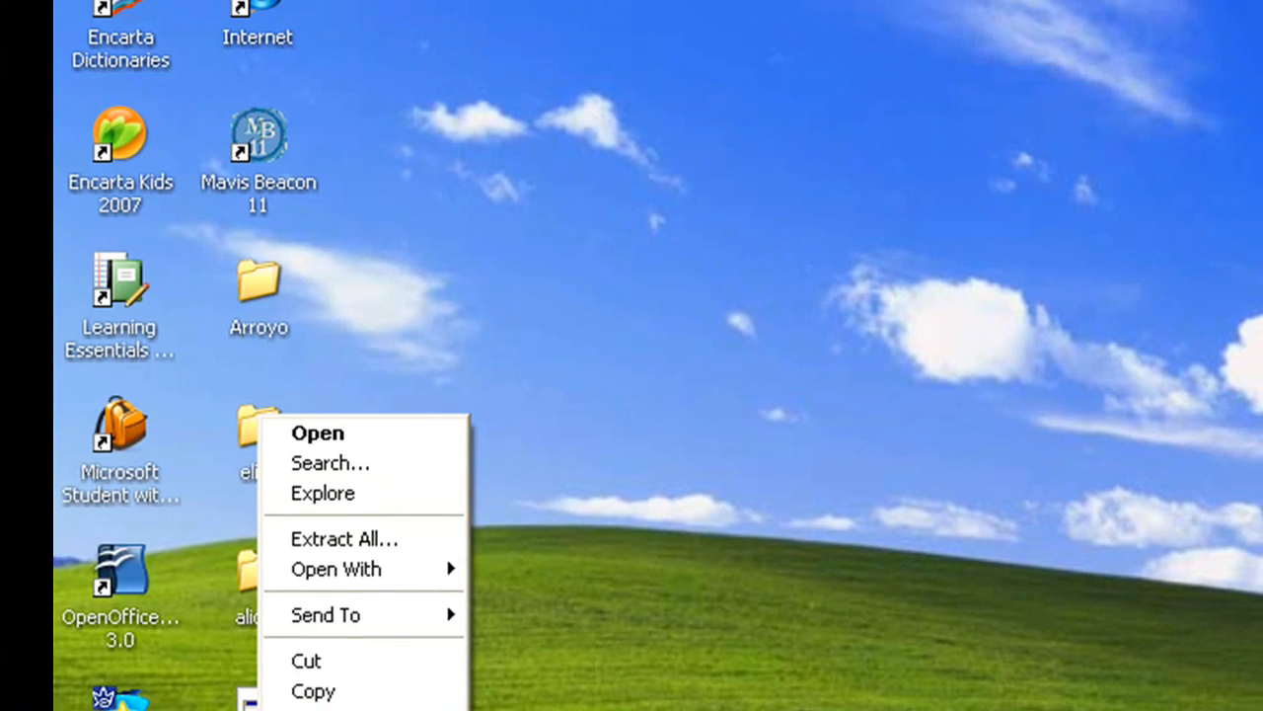
mouse_move(363, 538)
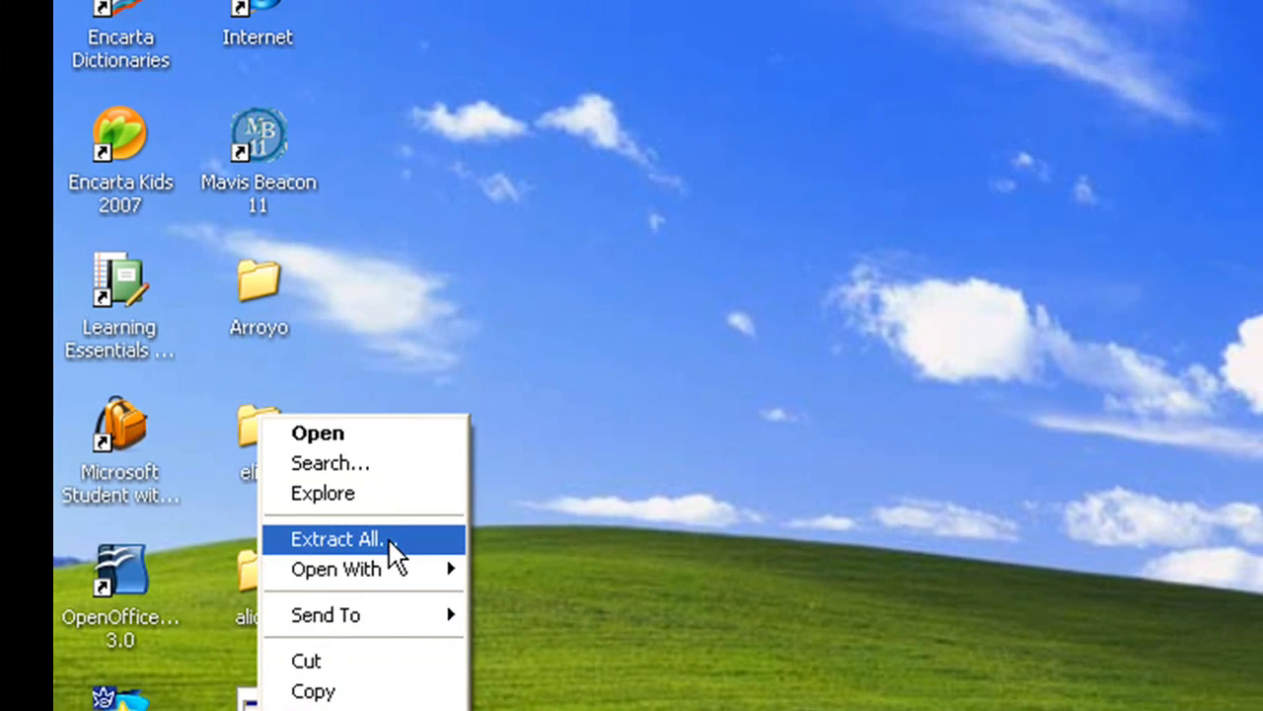
Step: Extract All into the default Desktop\Action shot folder and finish with Show extracted files checked
left_click(335, 537)
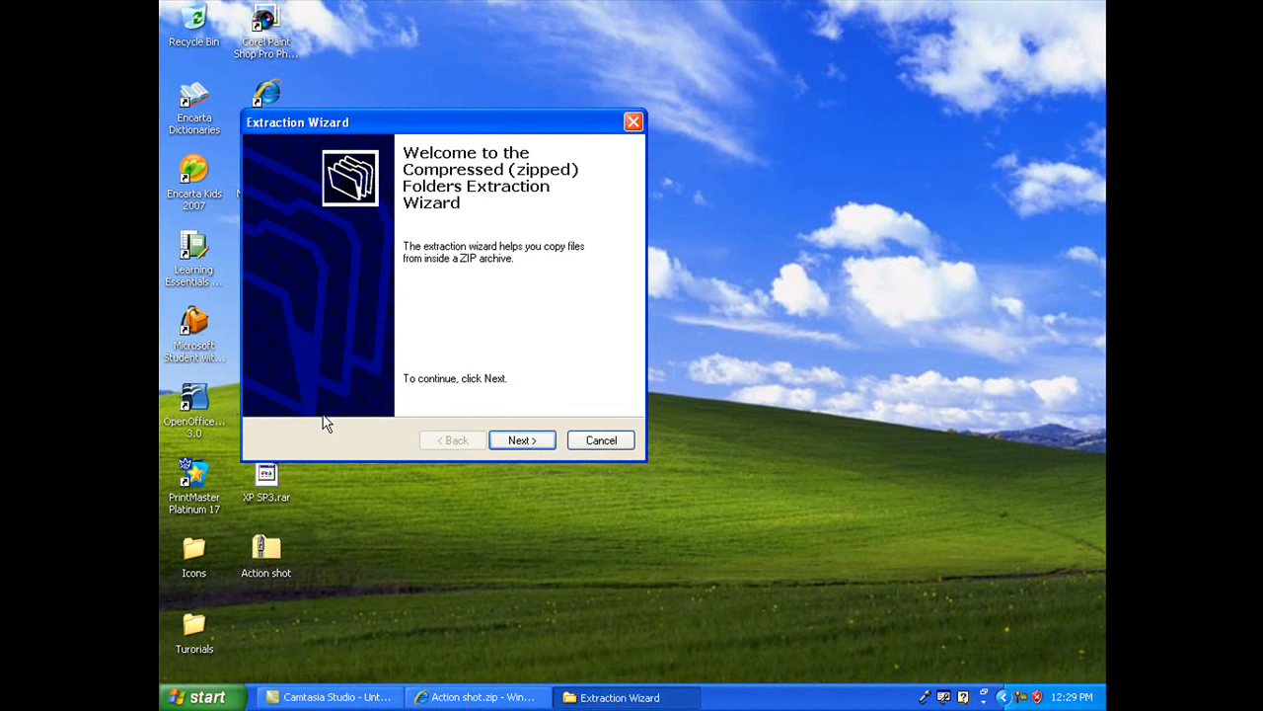
mouse_move(521, 440)
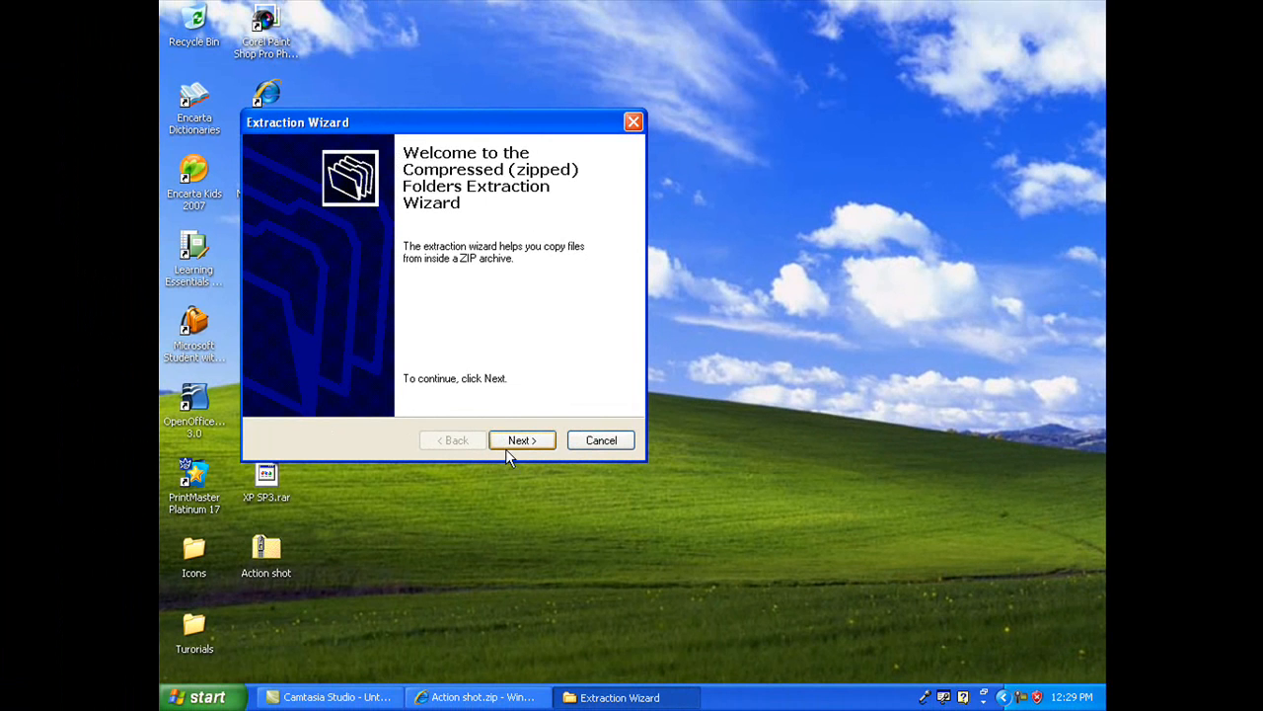
left_click(521, 439)
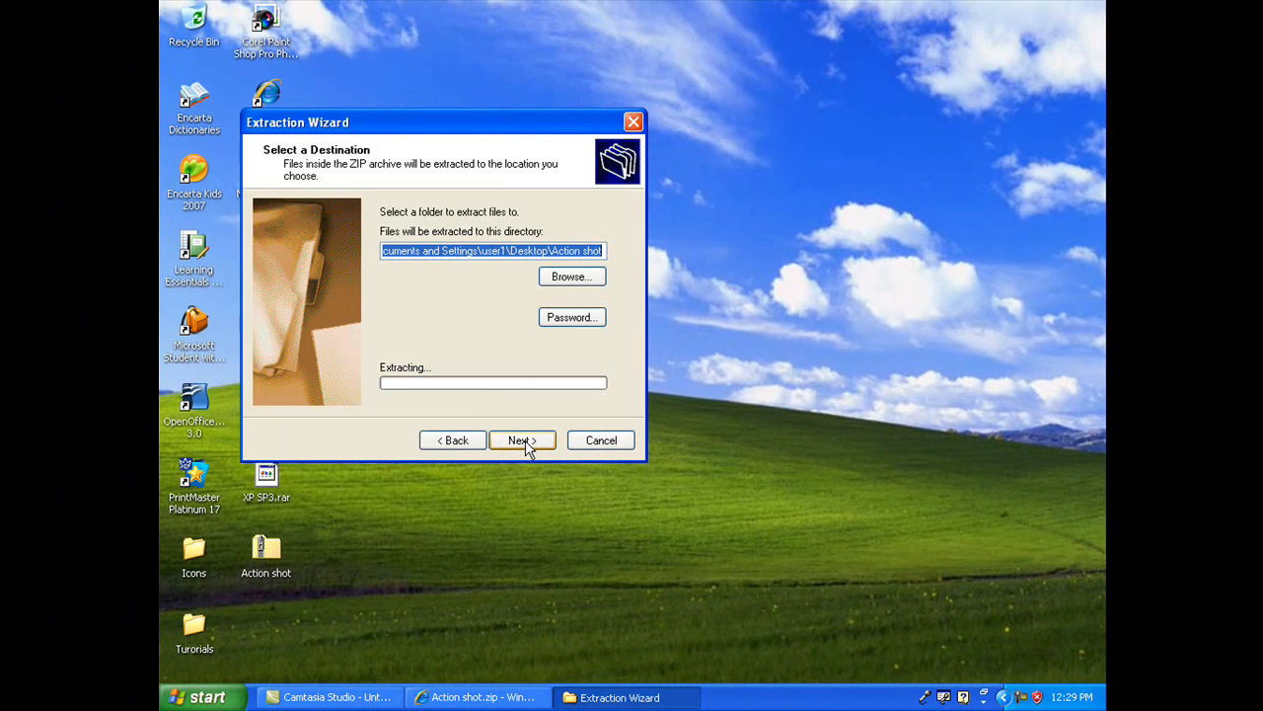
mouse_move(484, 241)
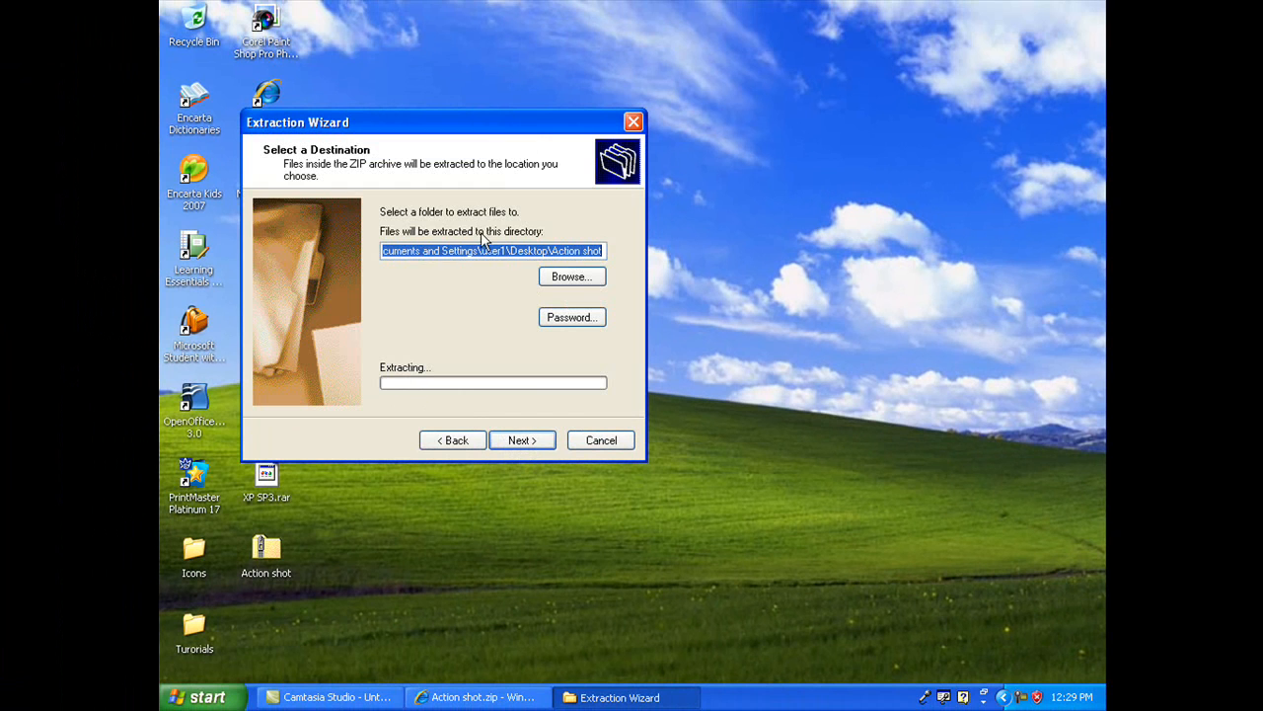
mouse_move(505, 475)
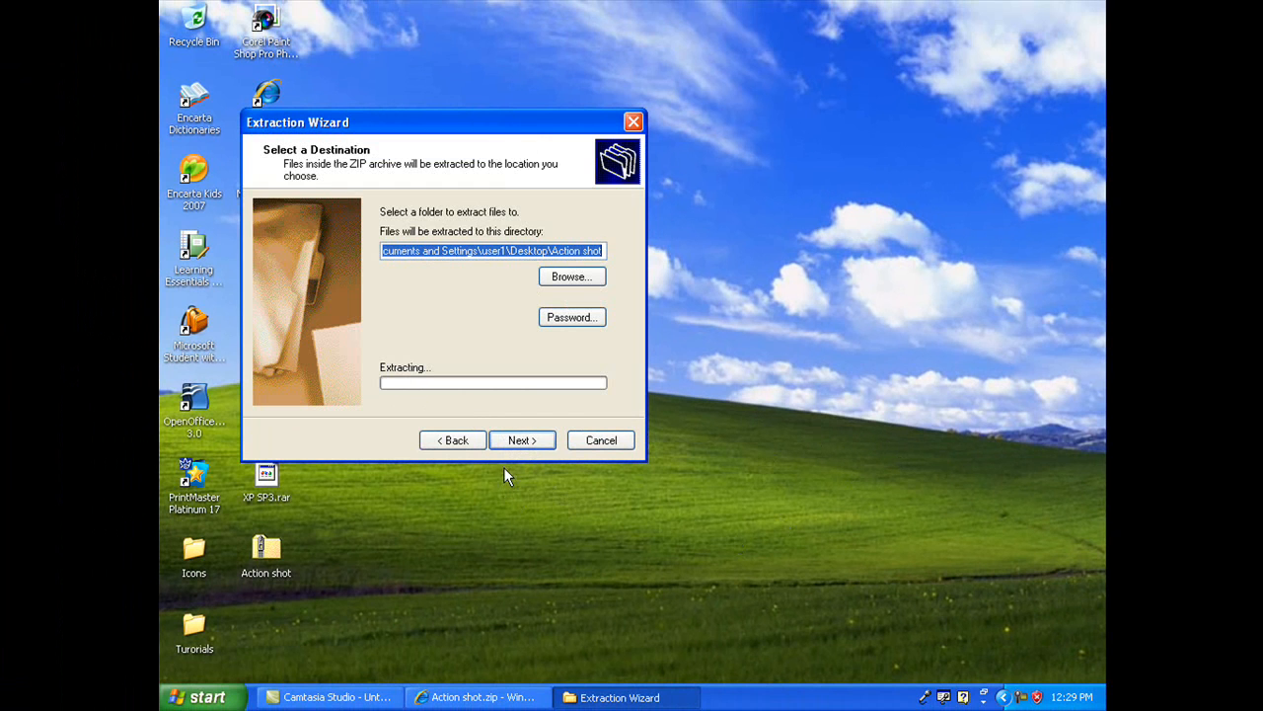
left_click(521, 439)
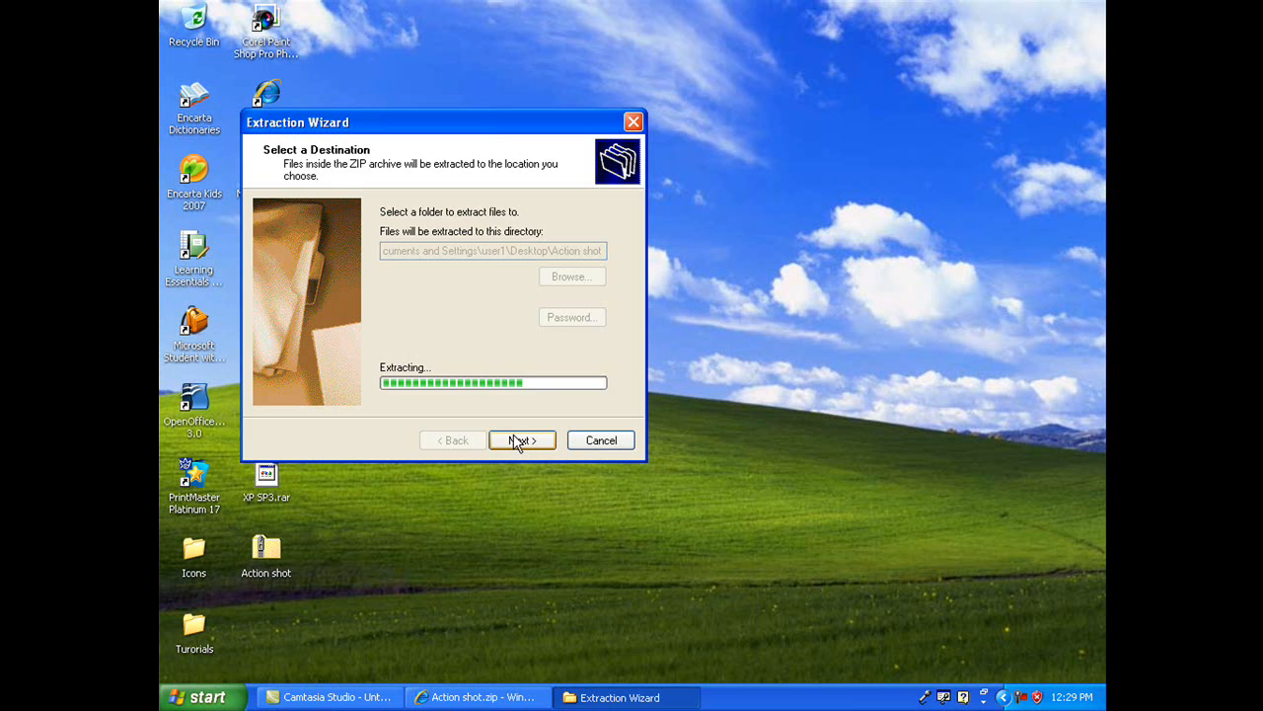
left_click(521, 440)
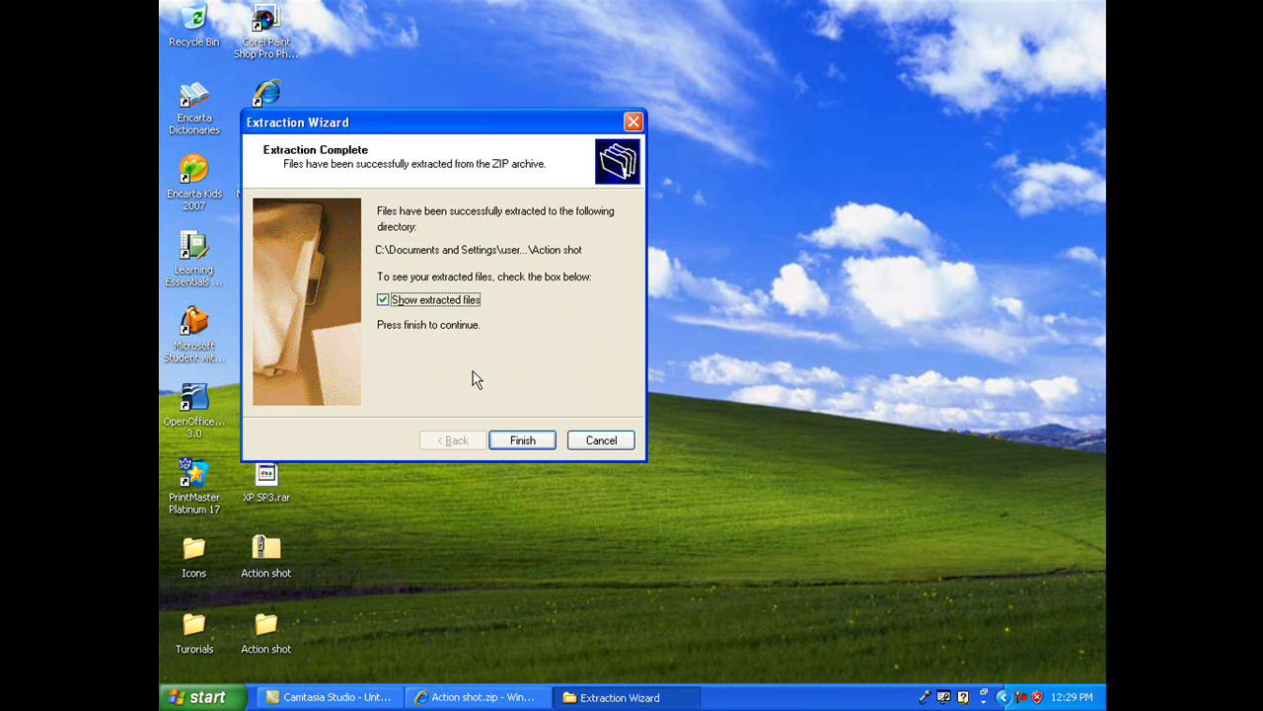
left_click(521, 440)
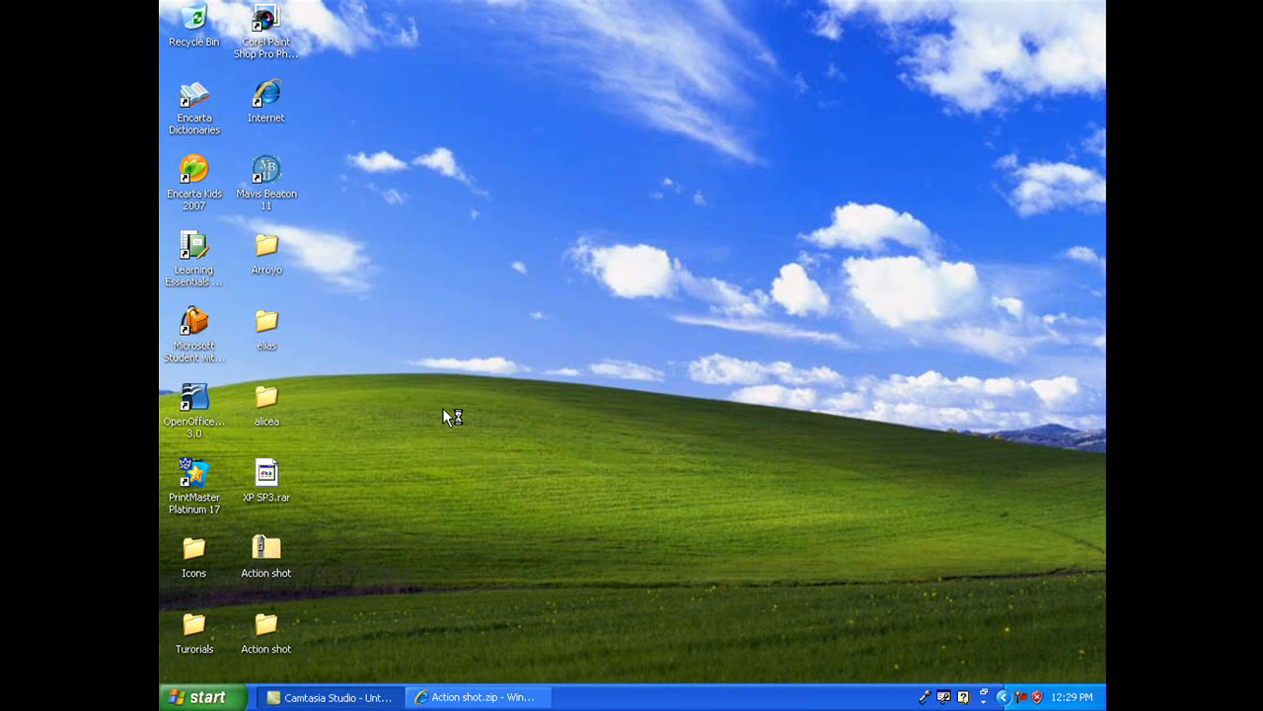
double_click(265, 552)
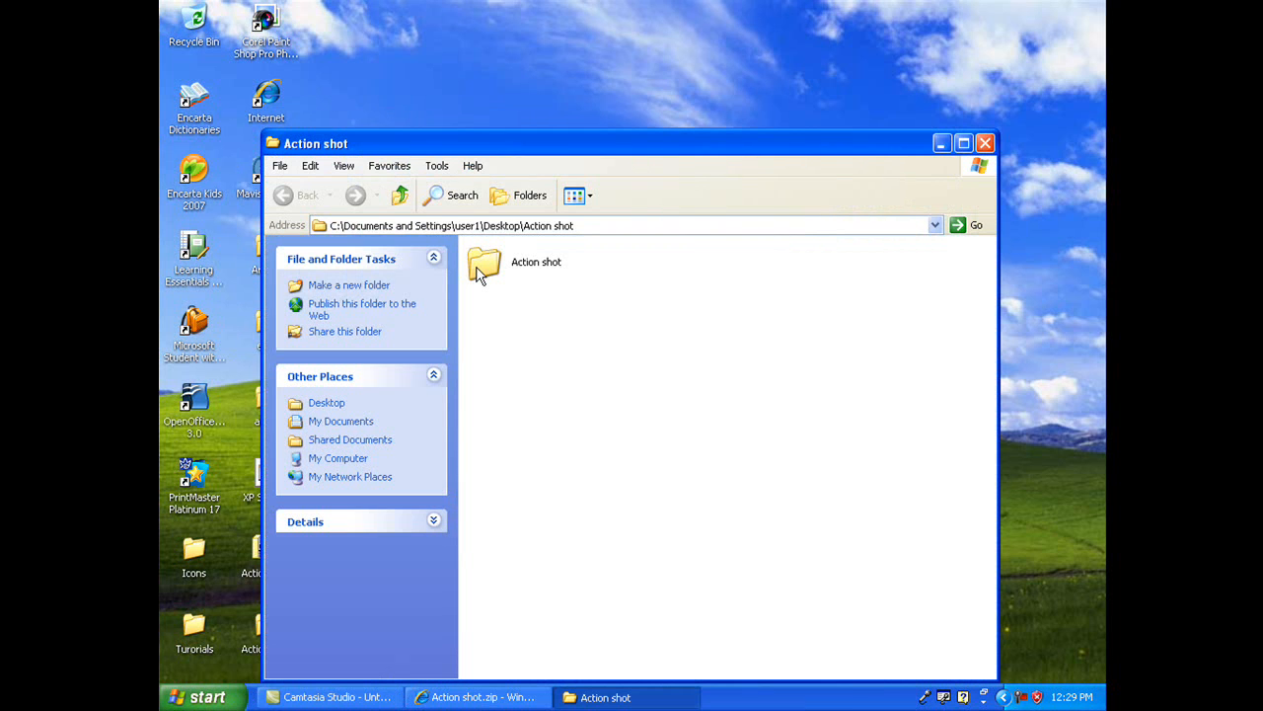
mouse_move(452, 173)
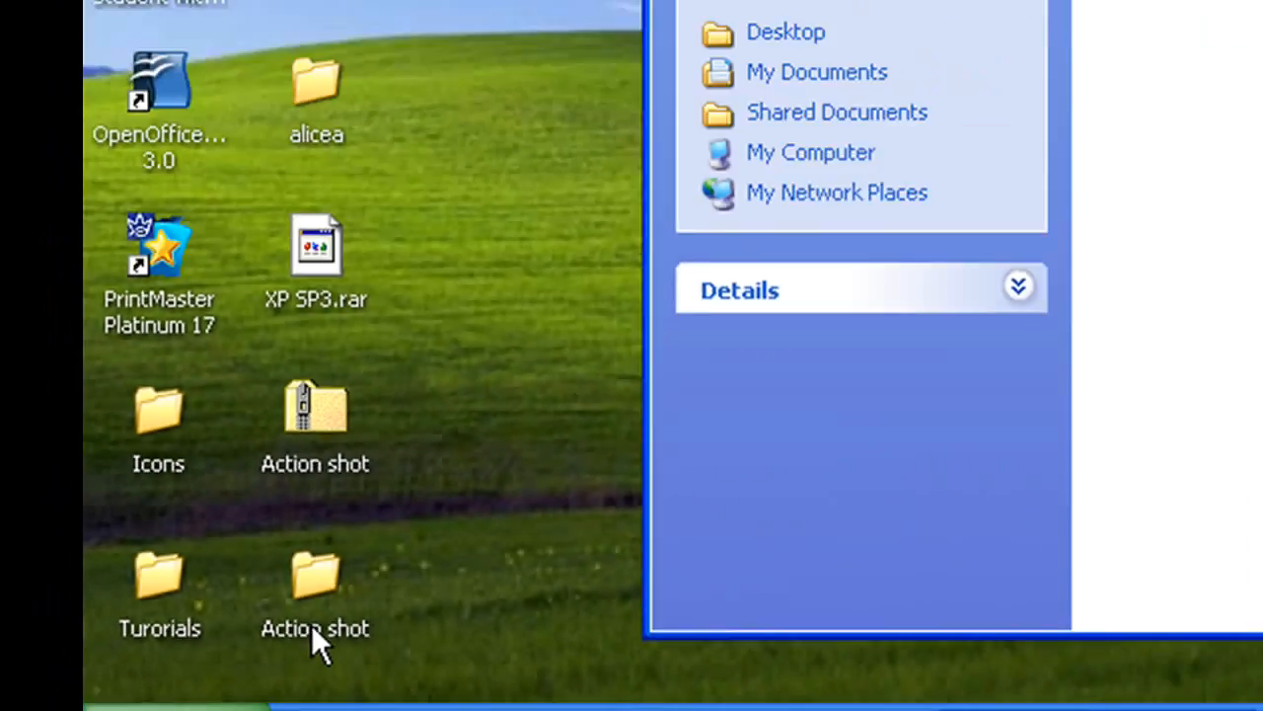
double_click(316, 592)
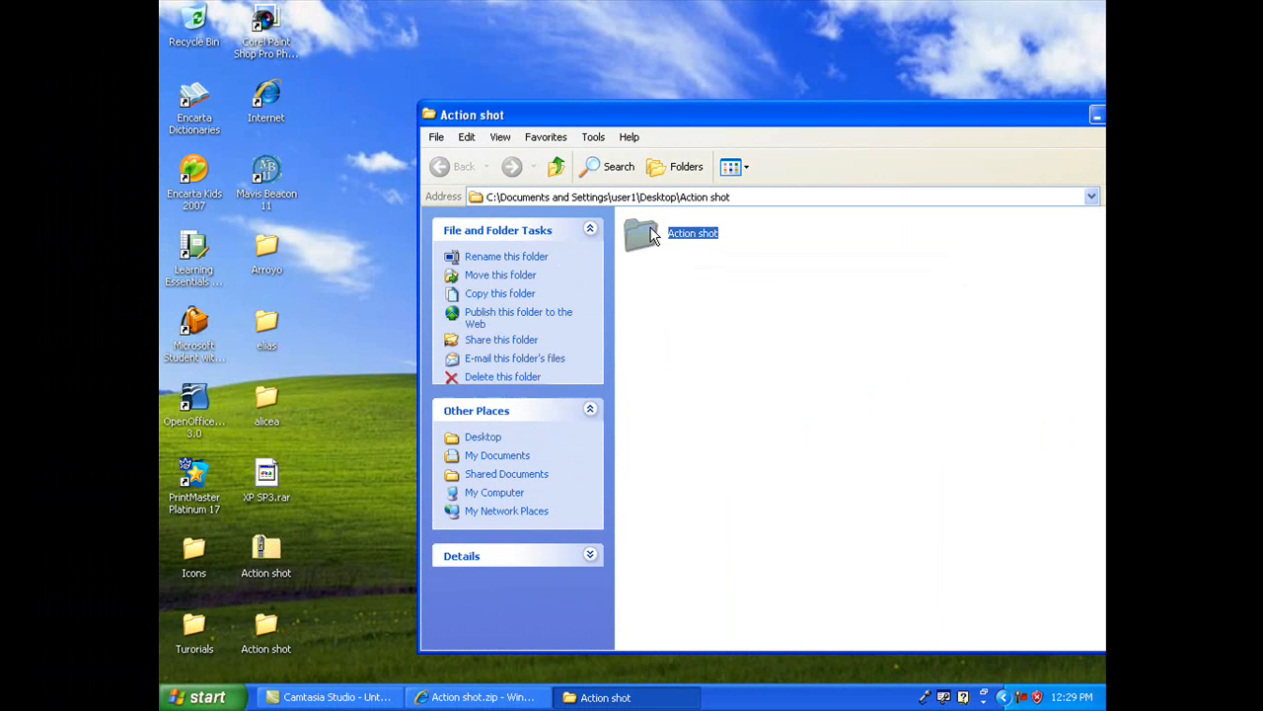
double_click(641, 233)
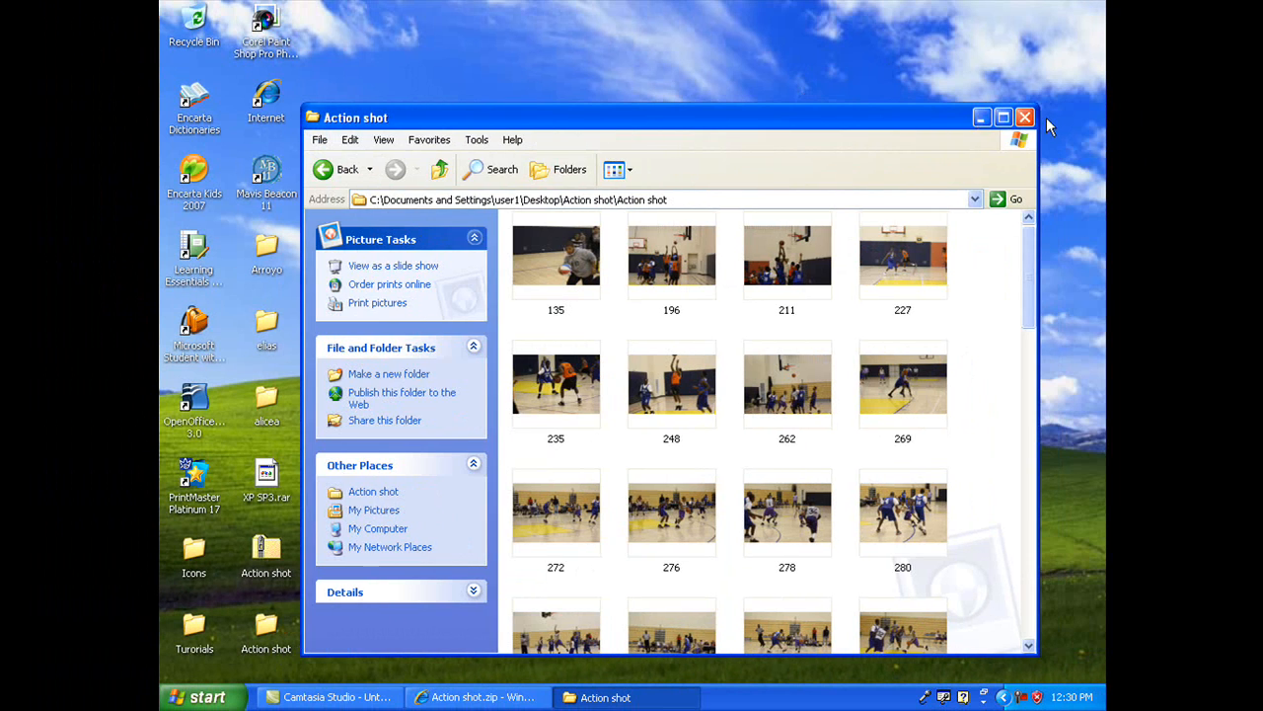
left_click(1025, 117)
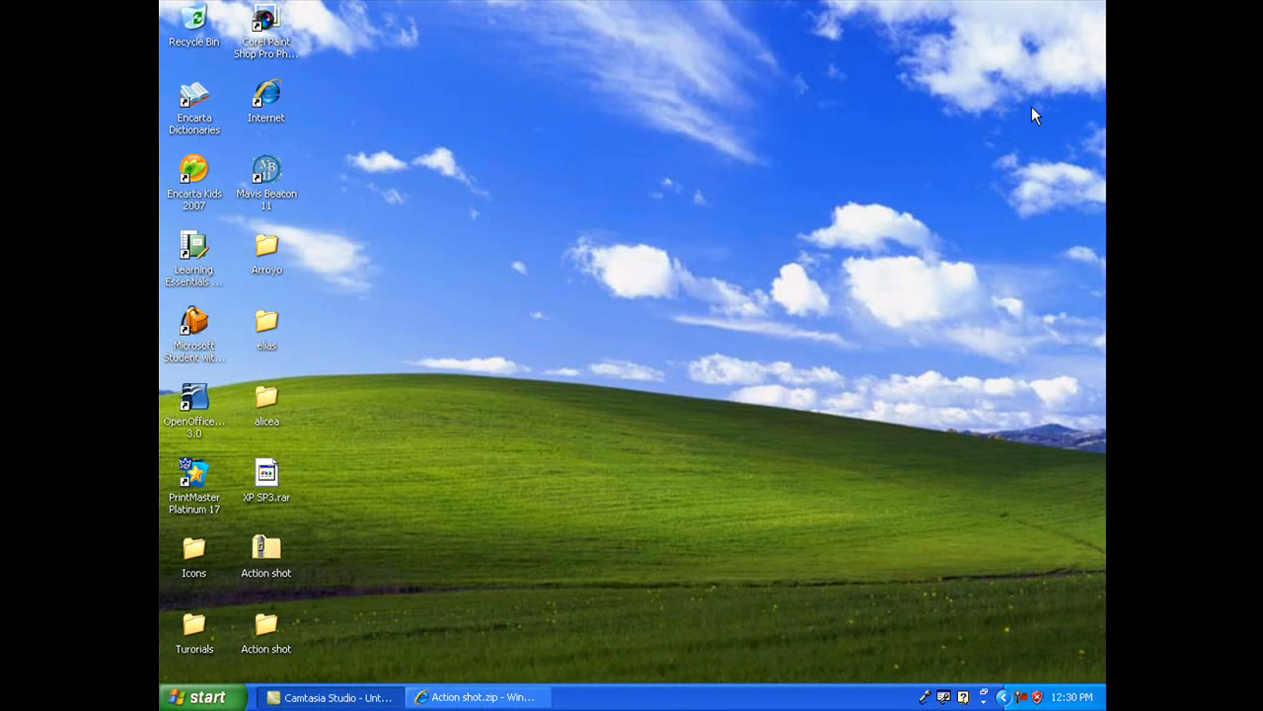
mouse_move(927, 120)
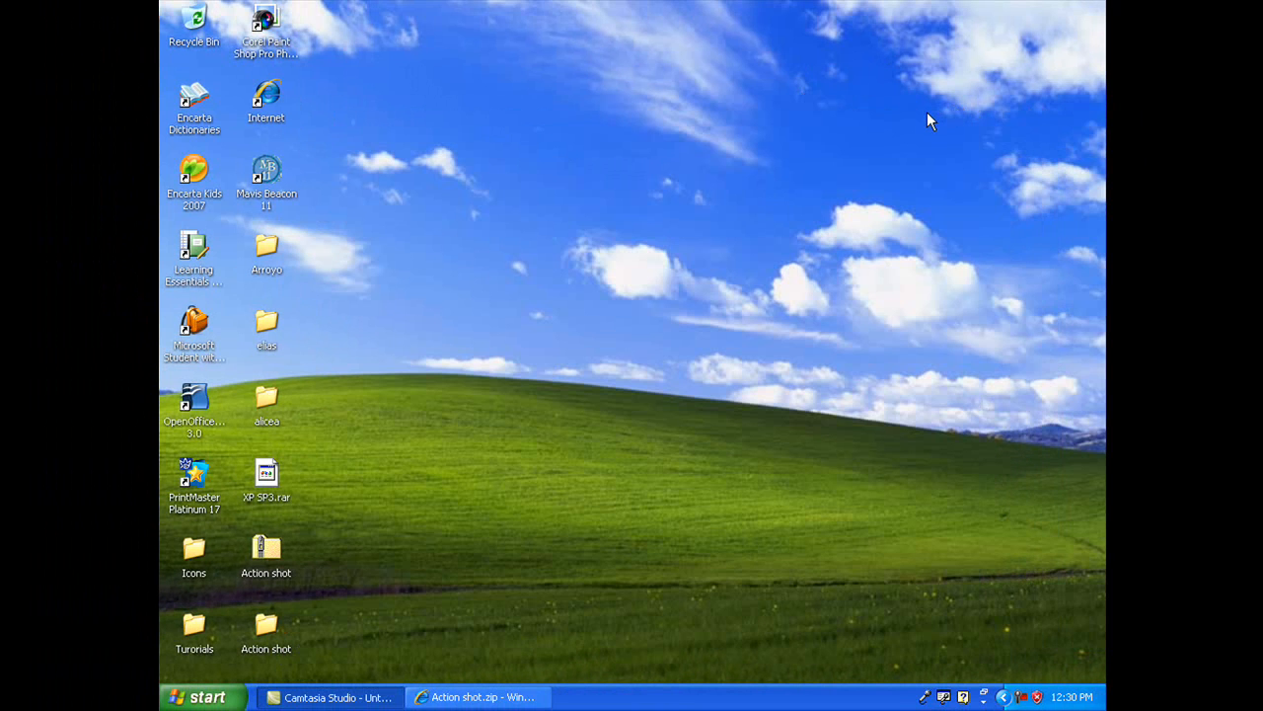
mouse_move(280, 483)
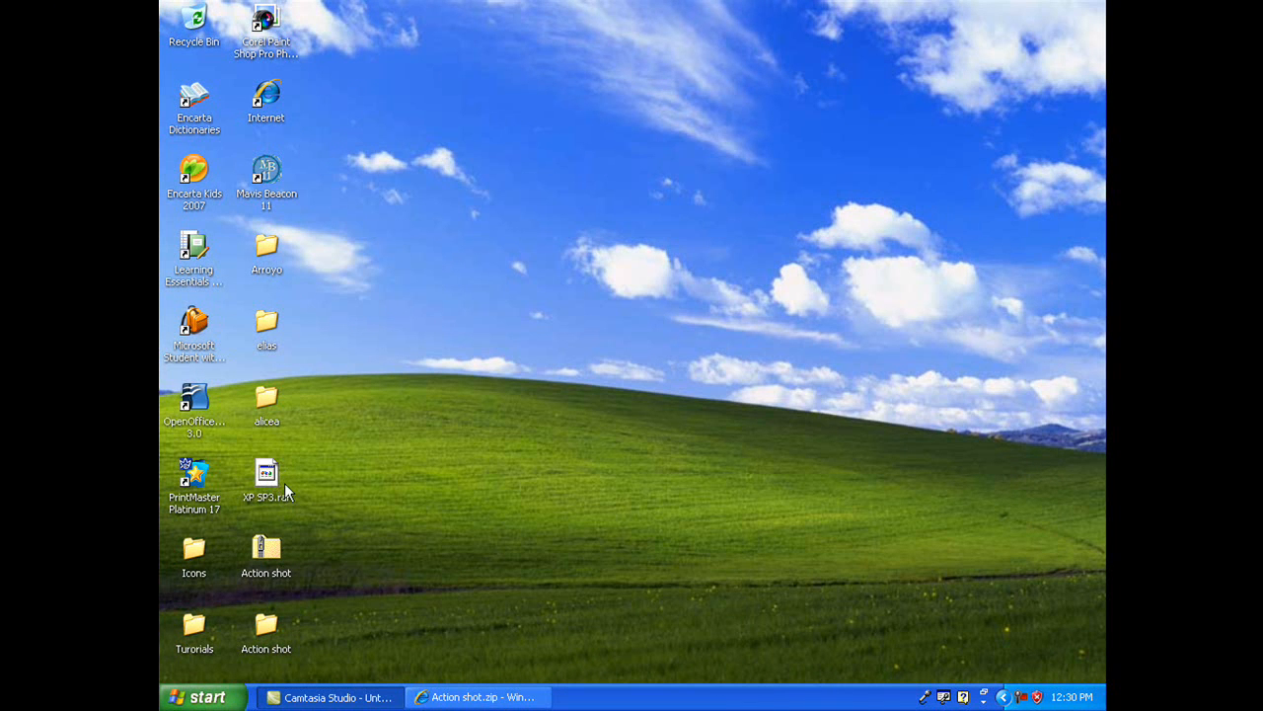
mouse_move(331, 481)
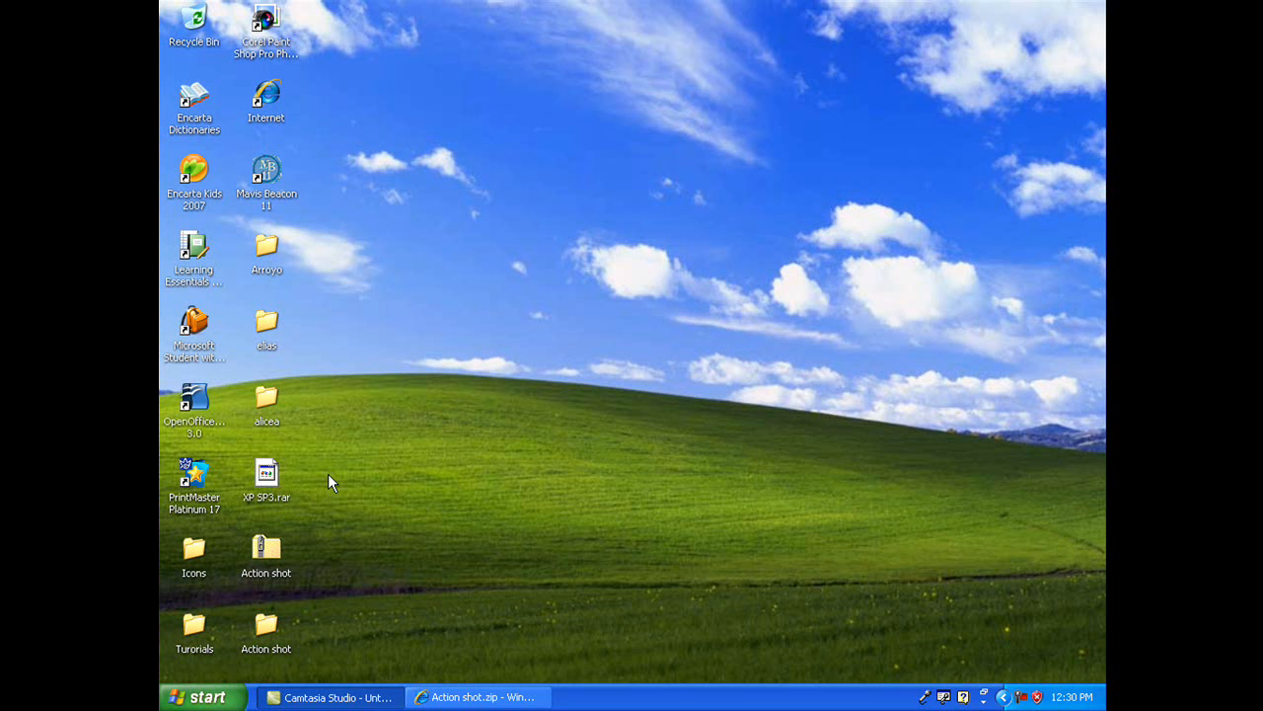
mouse_move(308, 493)
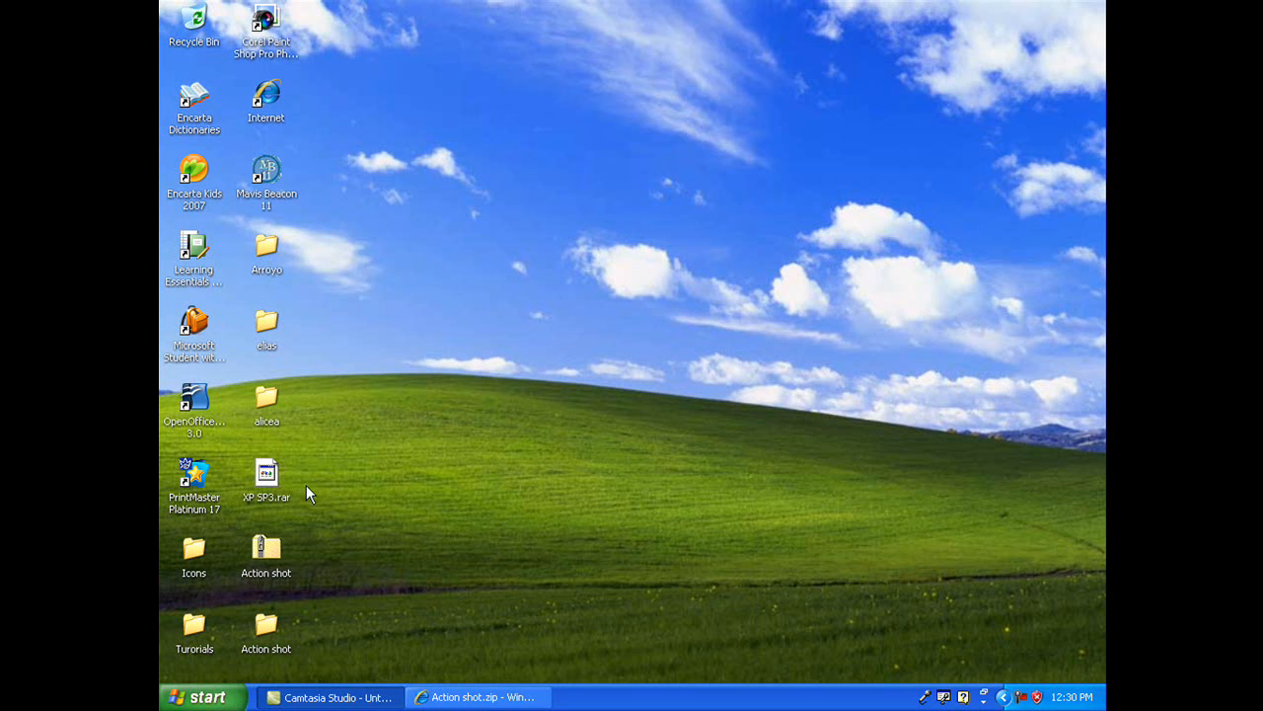
mouse_move(445, 576)
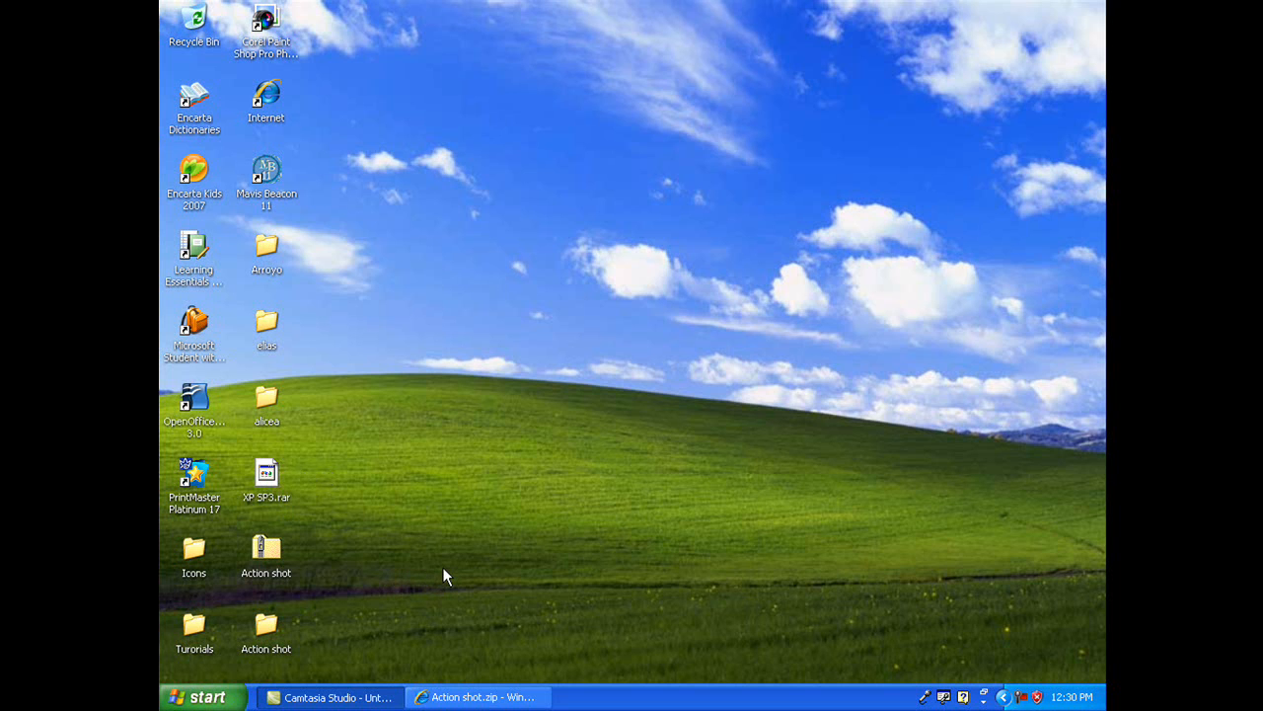
mouse_move(525, 568)
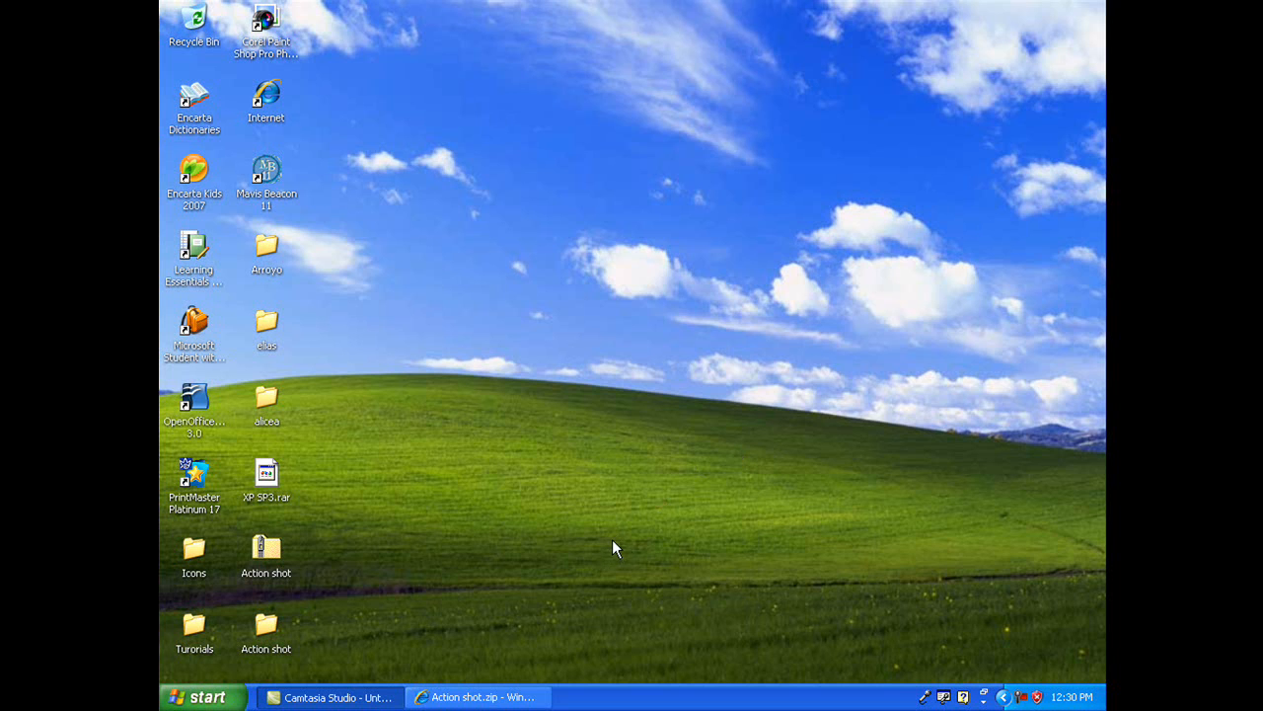
mouse_move(797, 573)
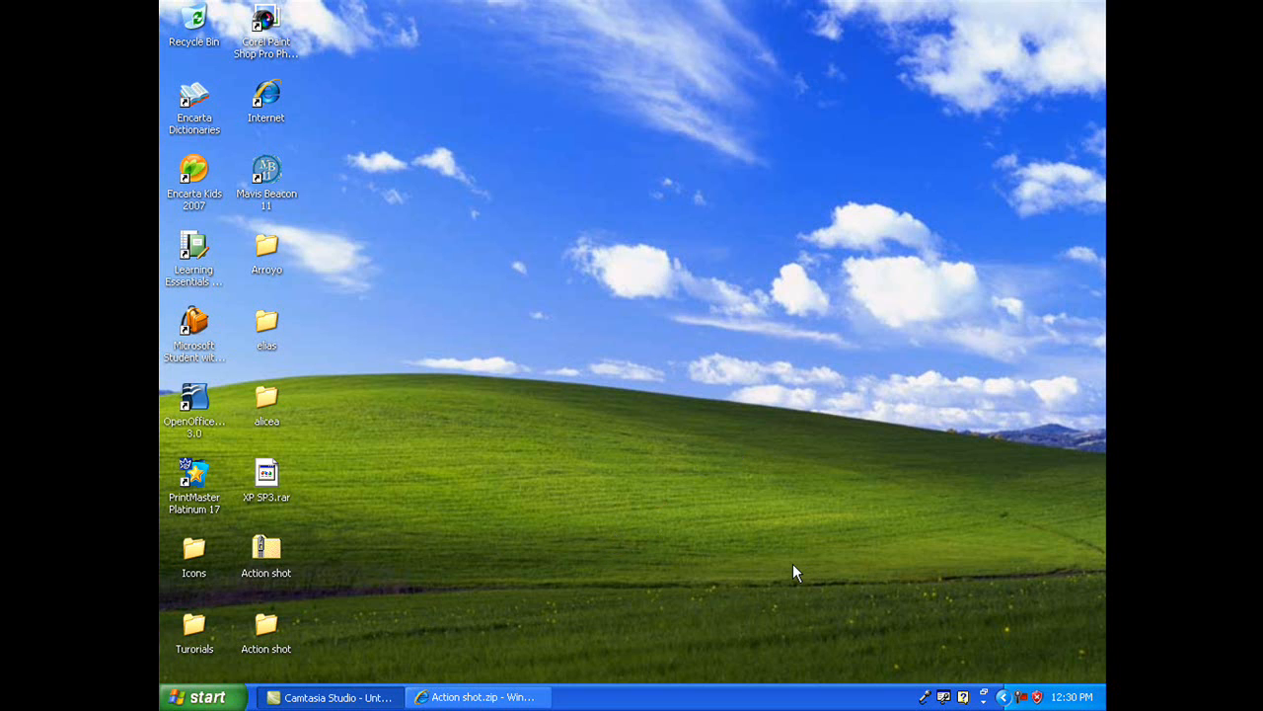
mouse_move(430, 589)
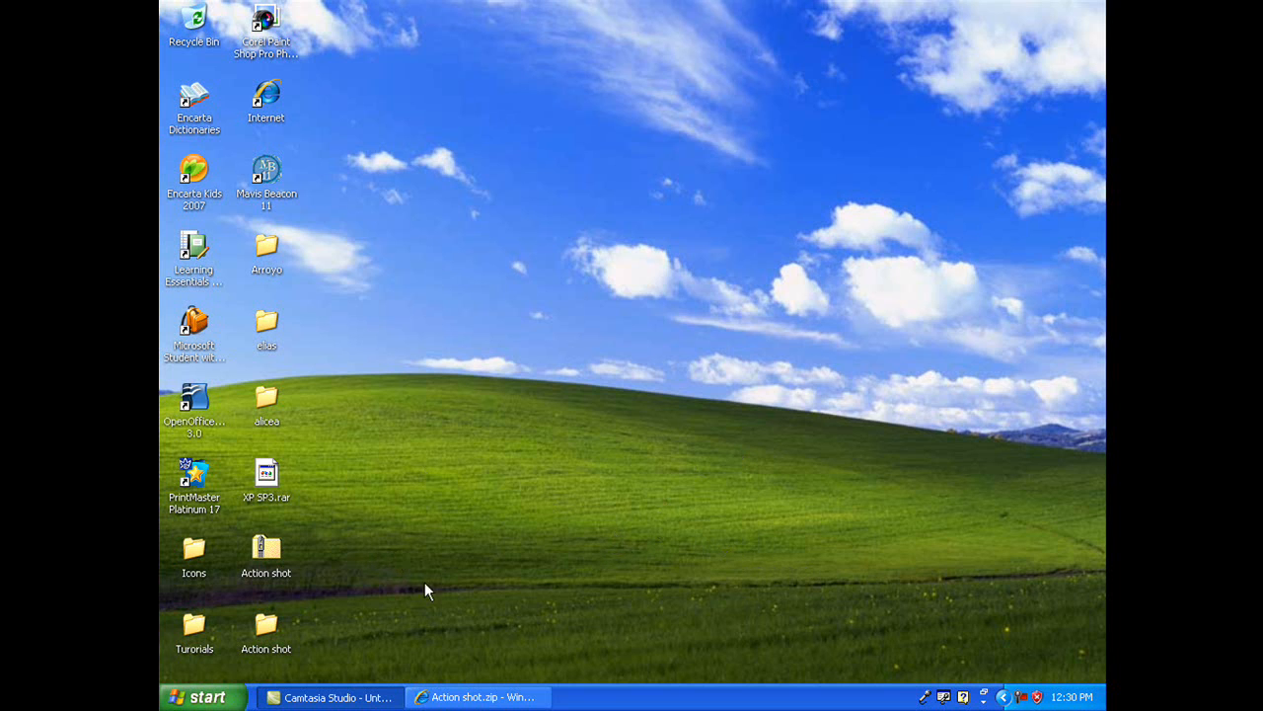